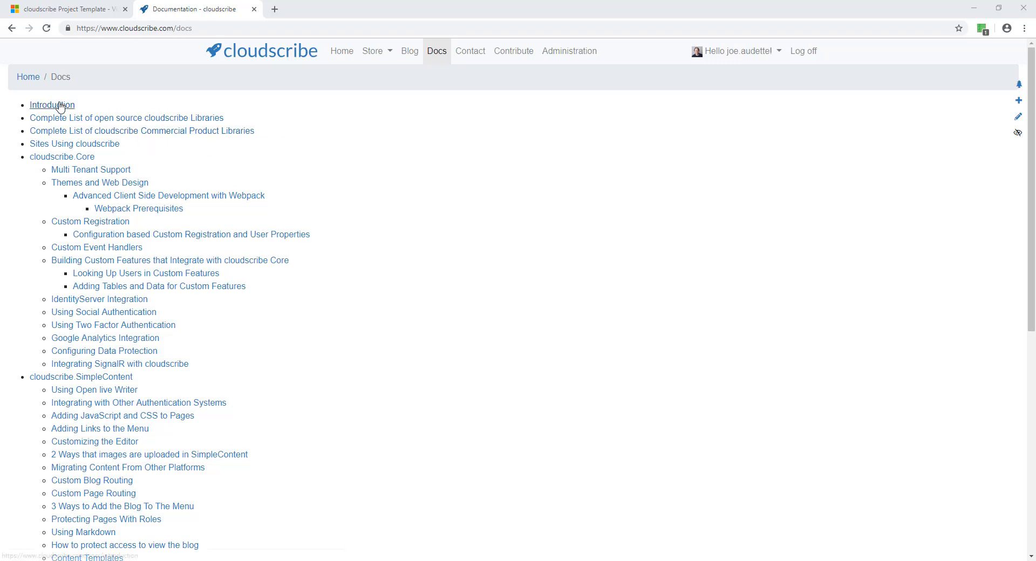
View the cloudscribe docs Introduction page, then bring Visual Studio's start page forward
click(52, 105)
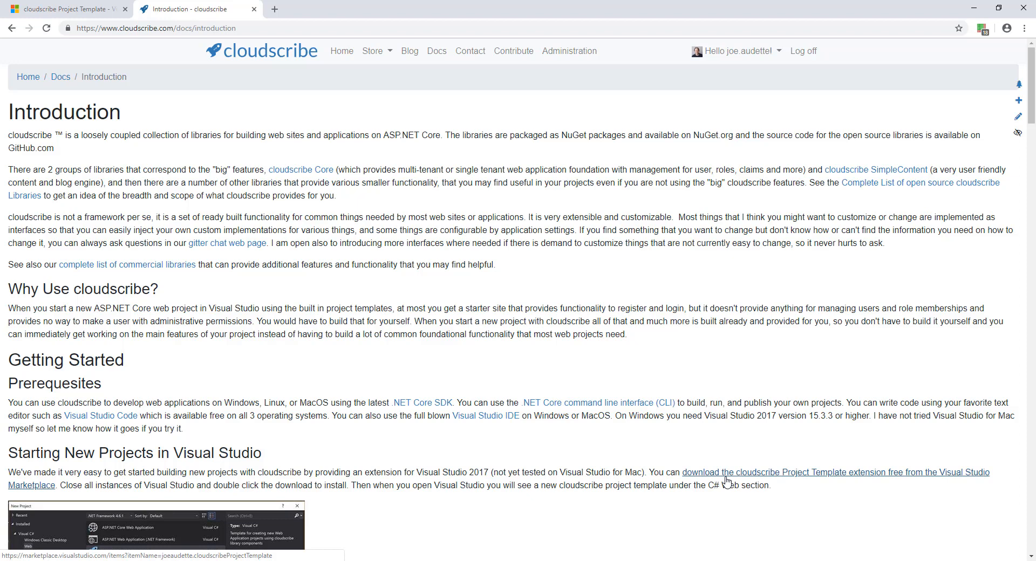
mouse_move(736, 479)
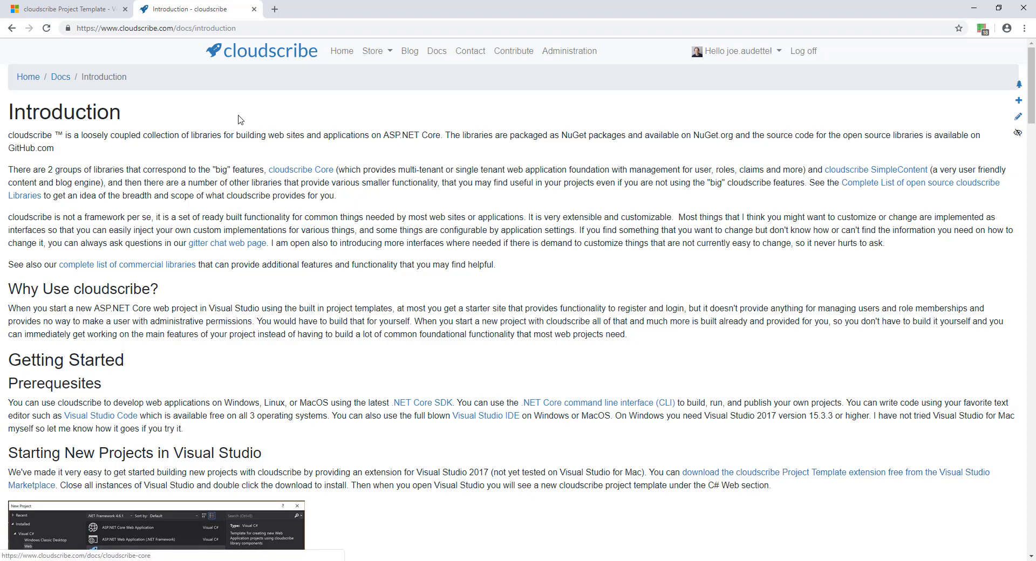
click(63, 8)
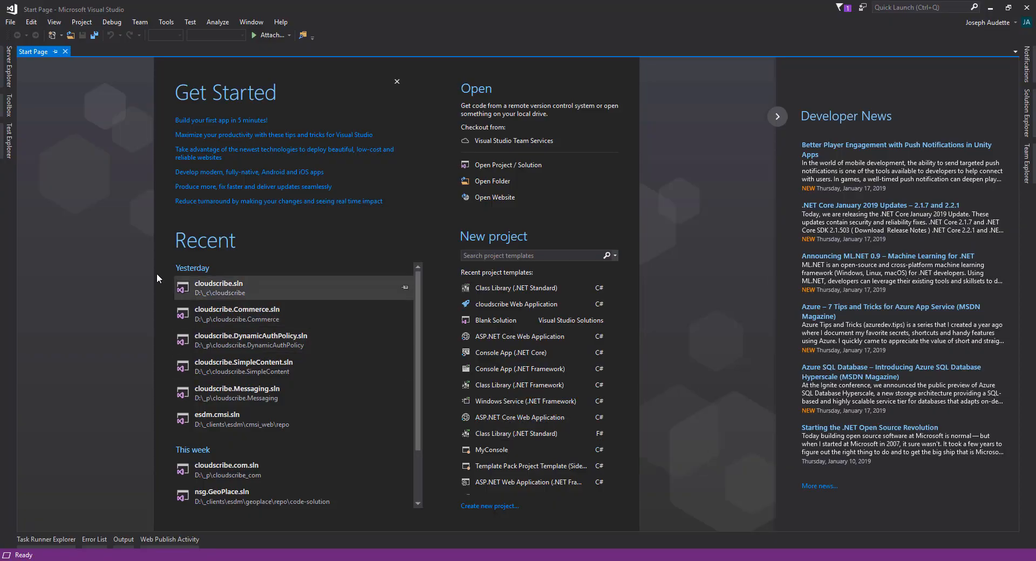
mouse_move(84, 141)
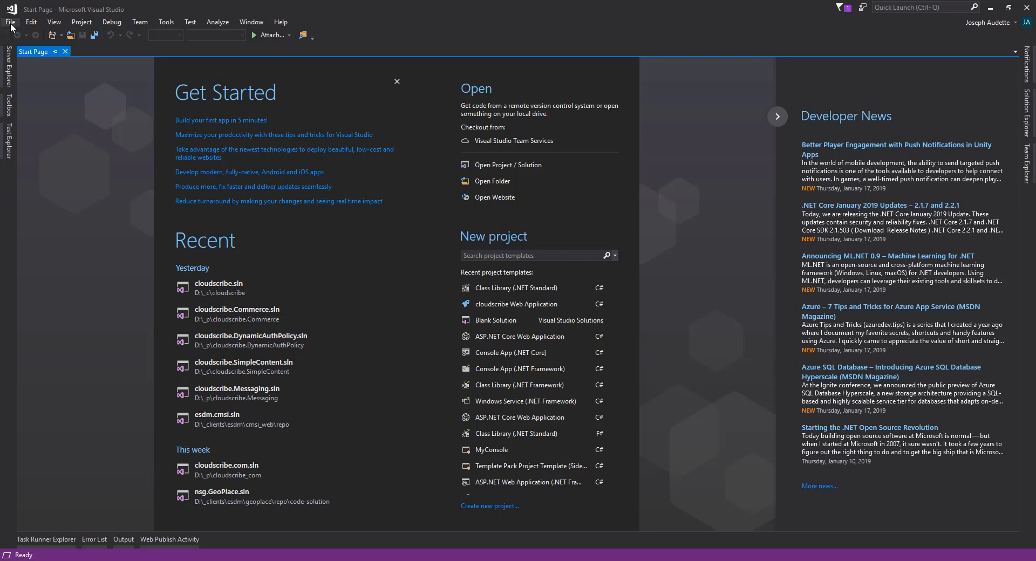
Show the File > New choices for a new project, repository or file
click(10, 21)
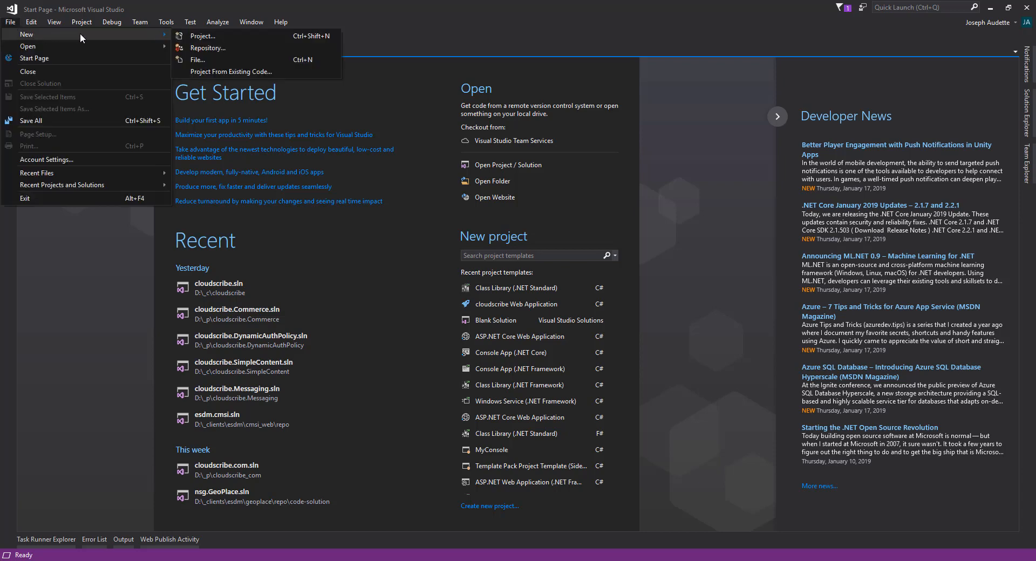
Begin a new project with the Visual C# Web cloudscribe Web Application template selected
click(203, 36)
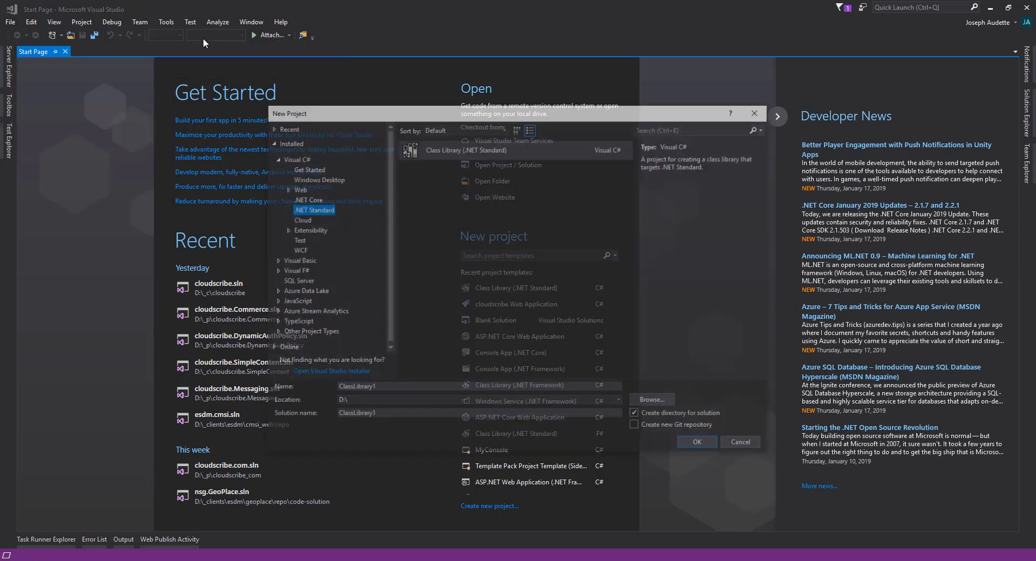
click(297, 189)
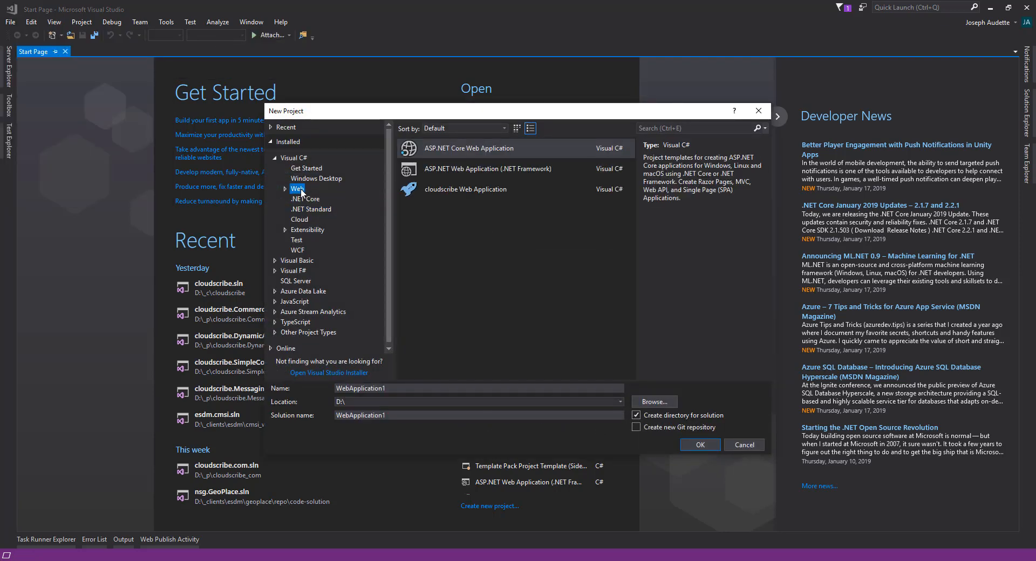
click(465, 190)
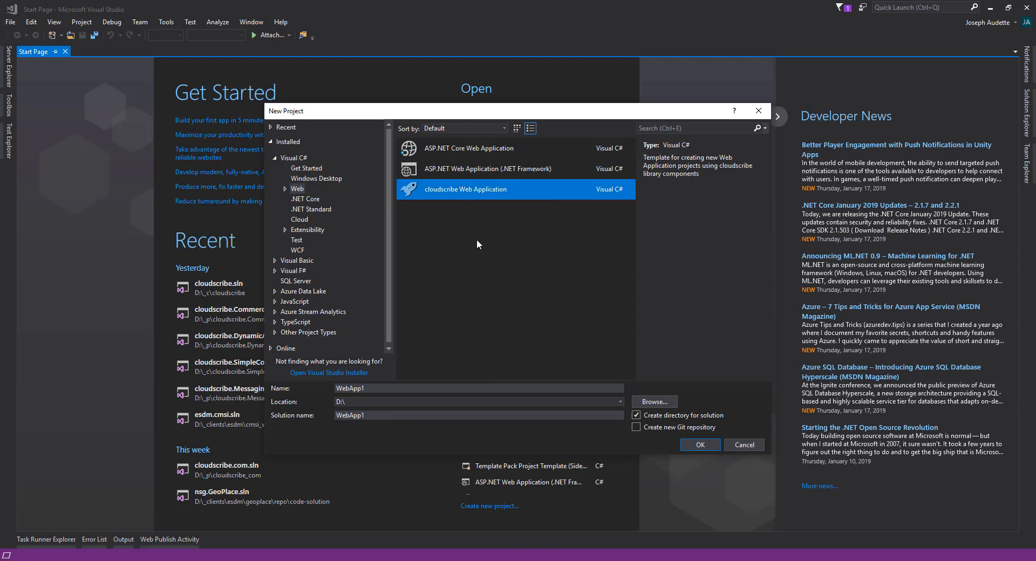
mouse_move(507, 326)
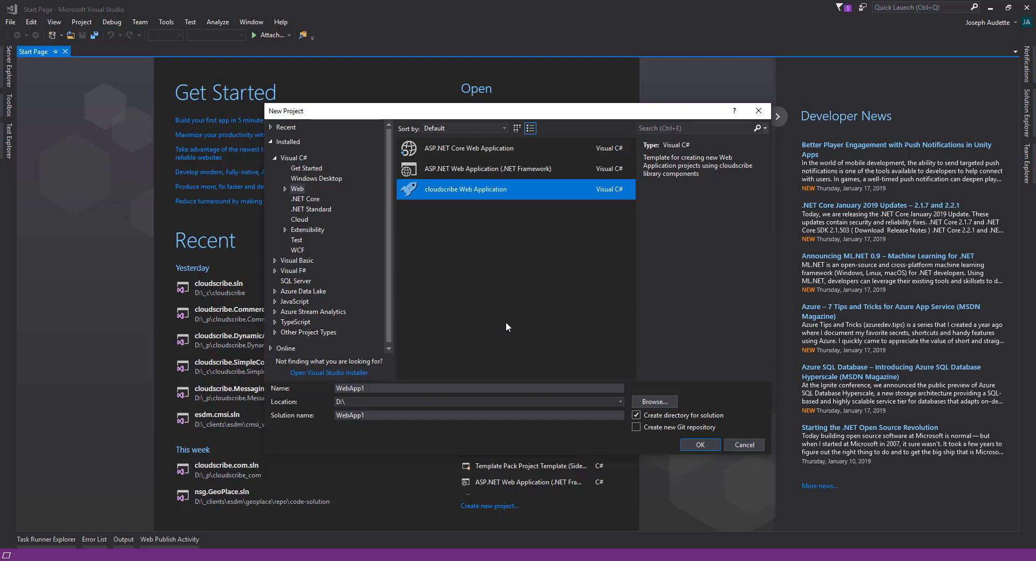
mouse_move(501, 324)
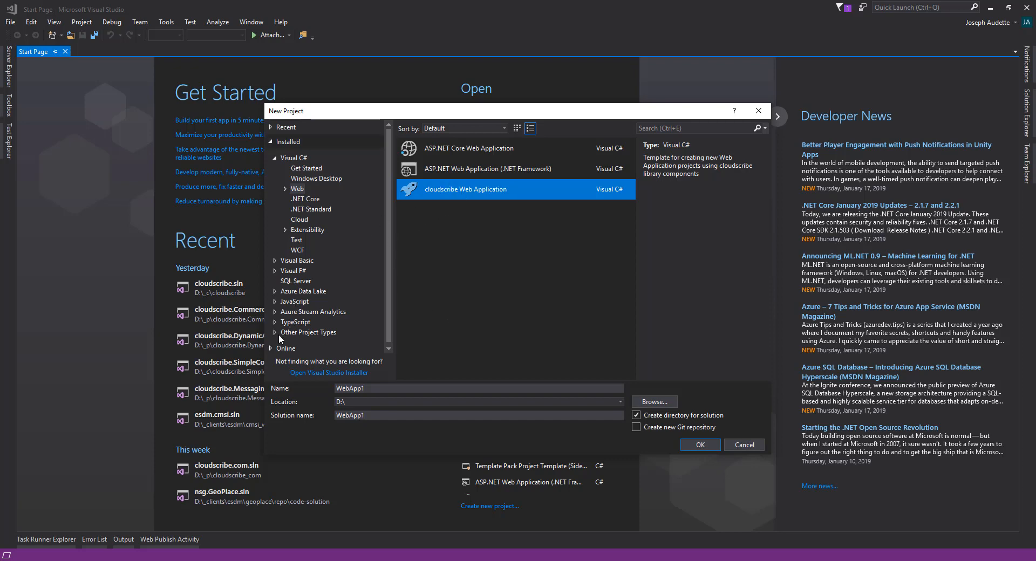
Choose a Blank Solution named acme.Web located in D:\demos
click(323, 343)
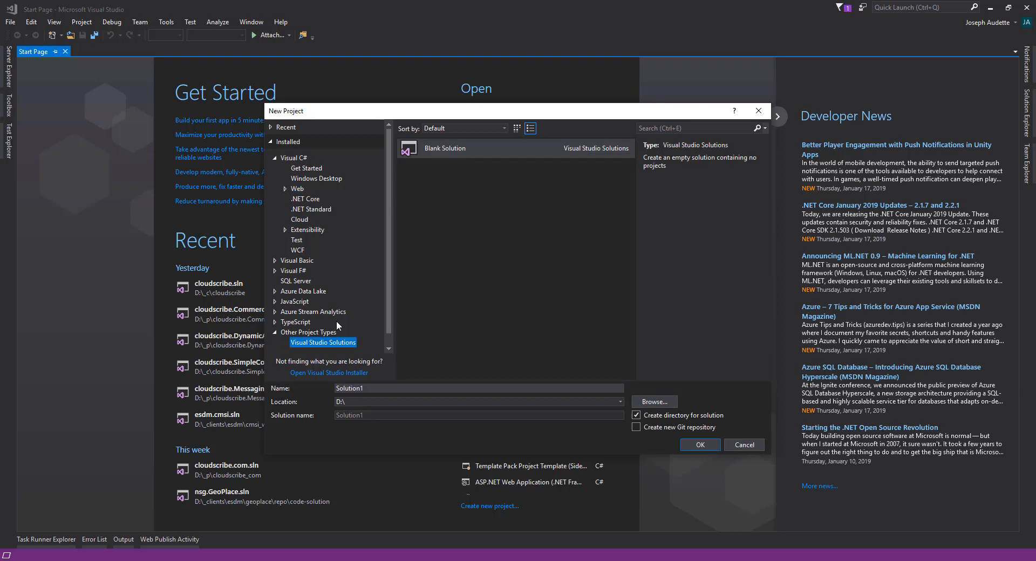
click(636, 415)
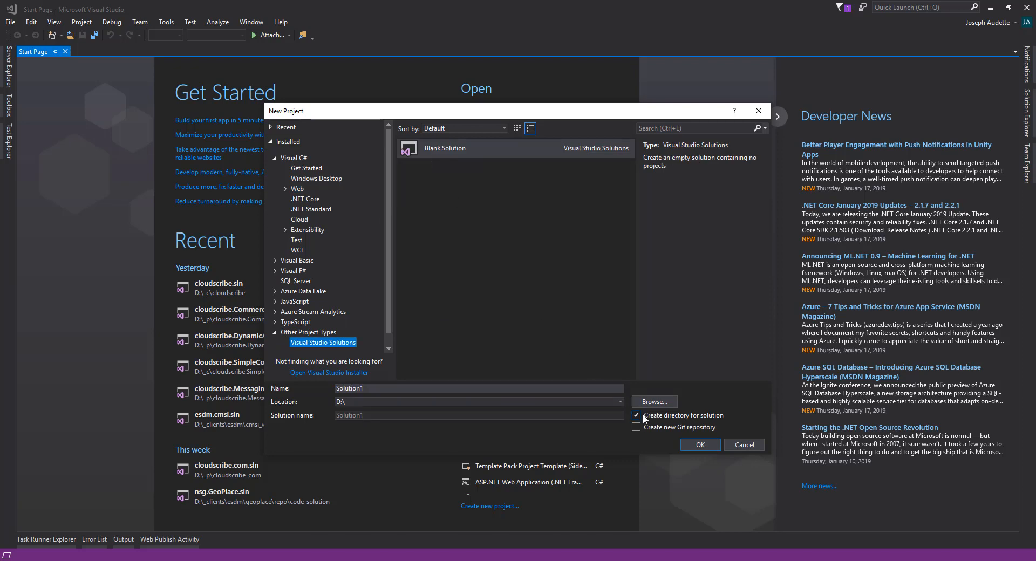
click(653, 402)
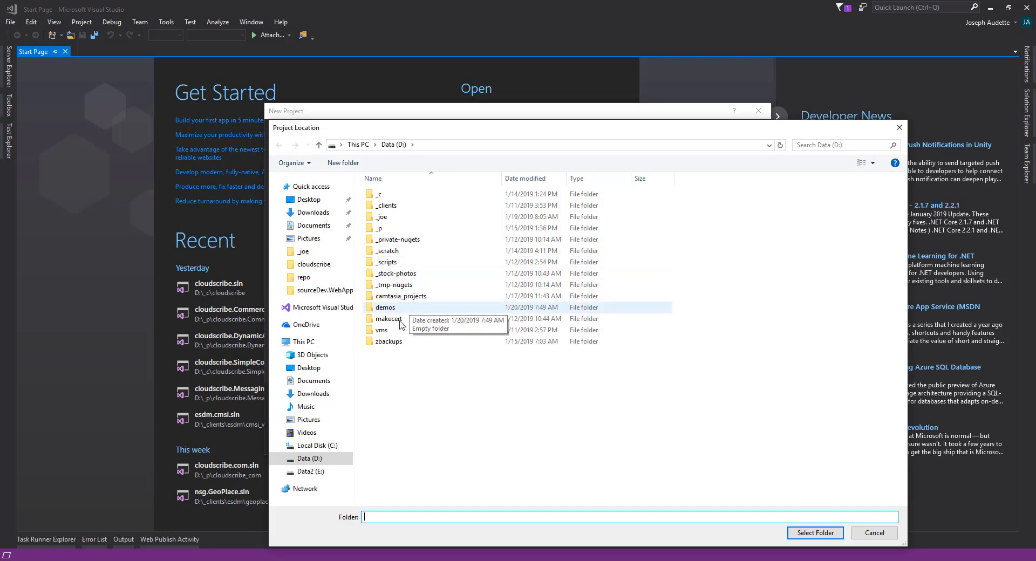
click(386, 308)
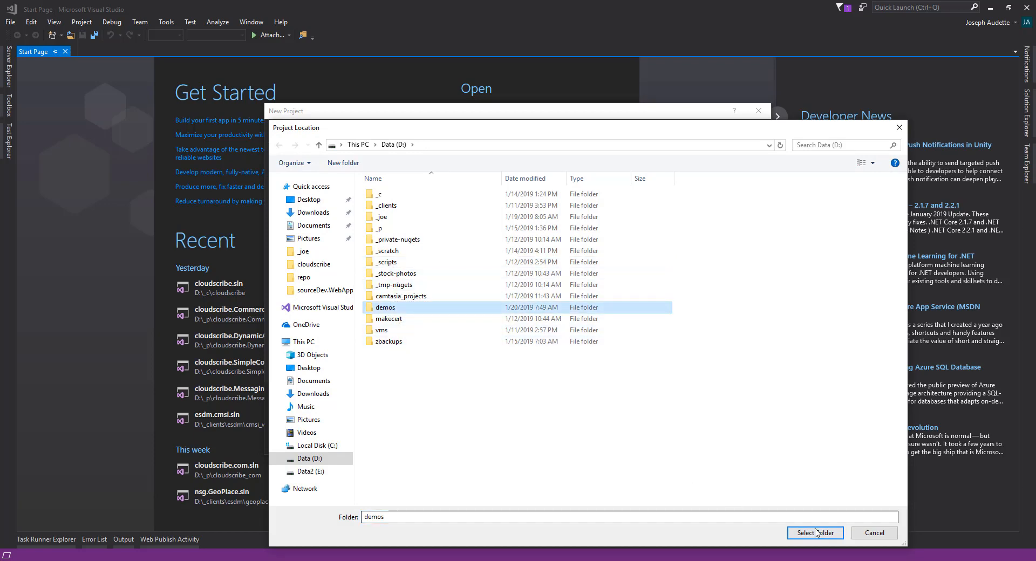
click(815, 533)
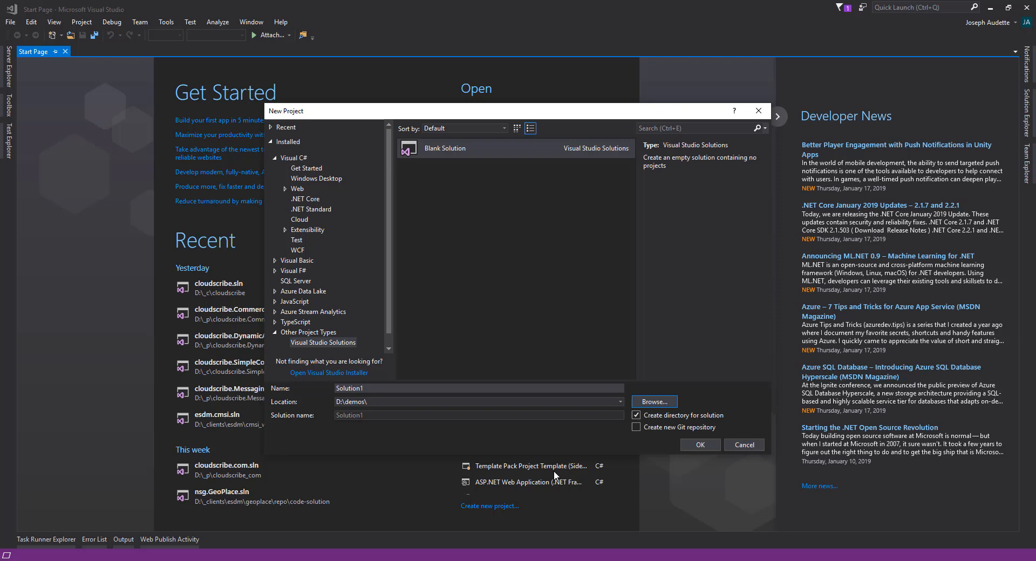
click(479, 388)
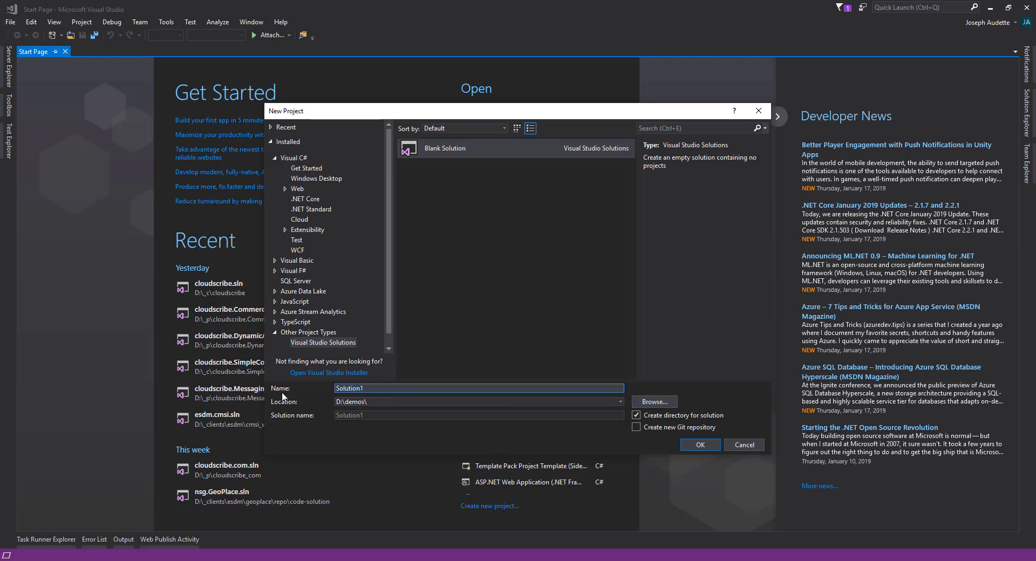
text(acme.Web)
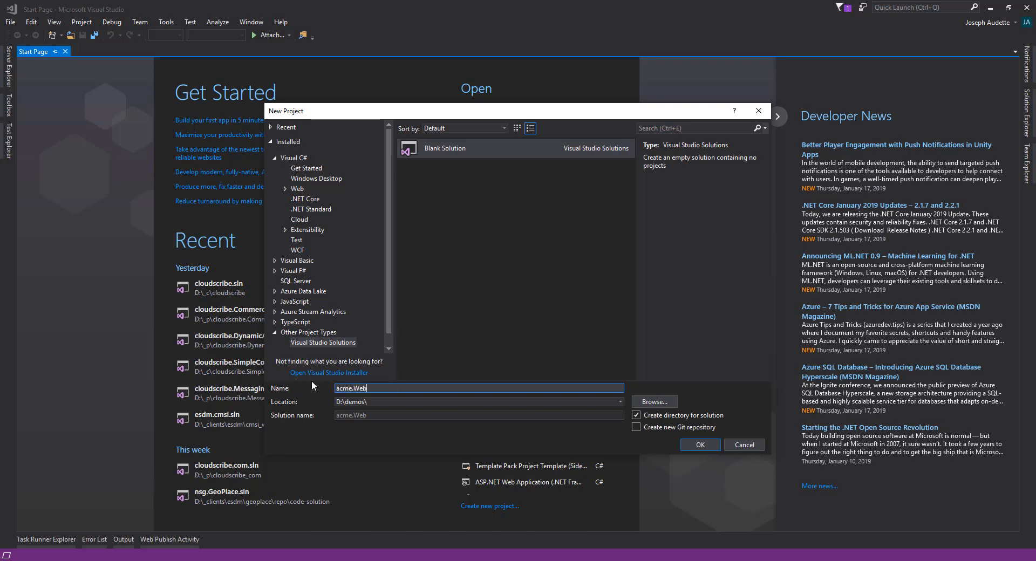
click(636, 415)
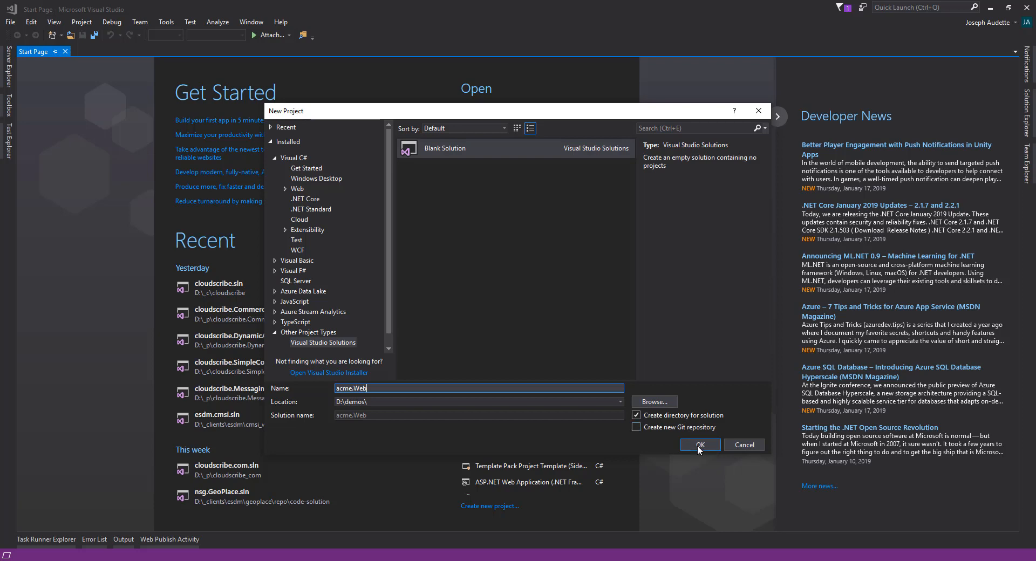
Create the acme.Web solution and add a solution folder named src
click(699, 445)
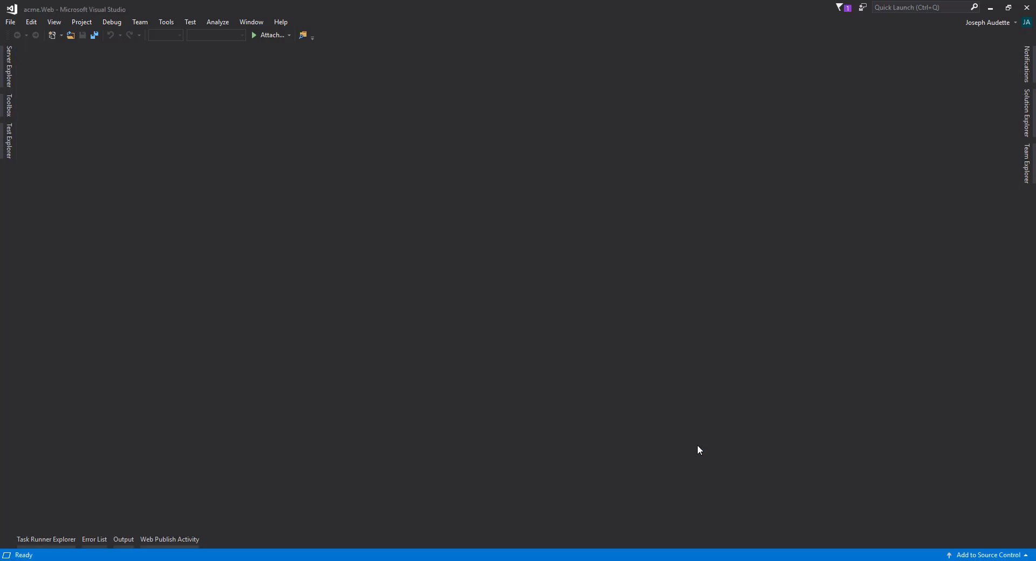
mouse_move(1027, 112)
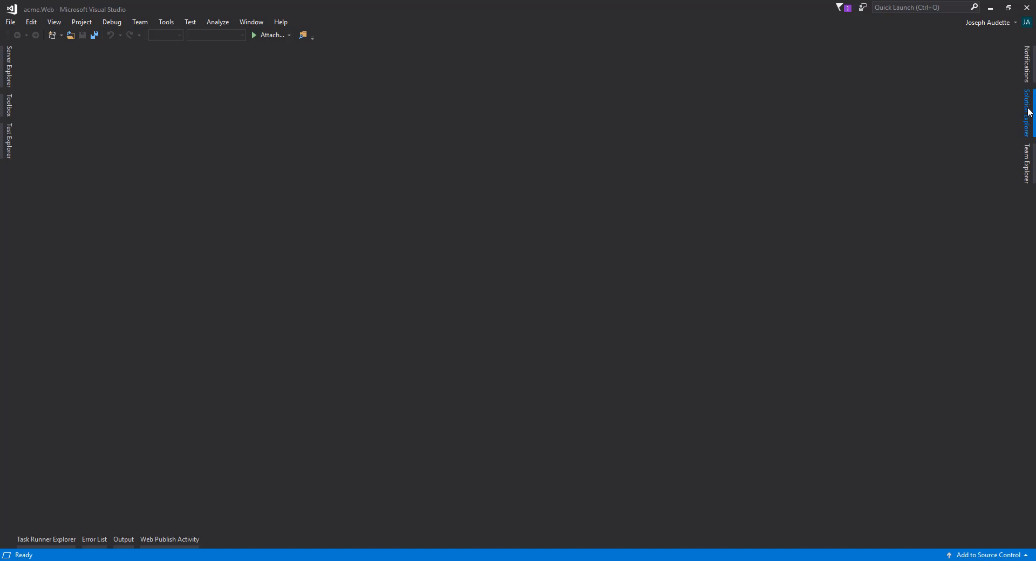
click(1027, 112)
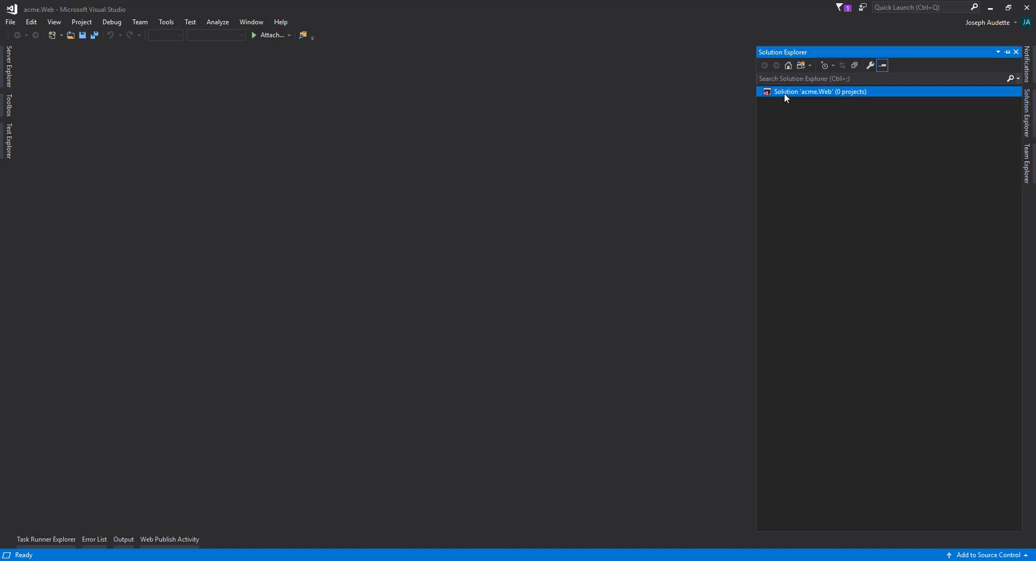
right_click(821, 91)
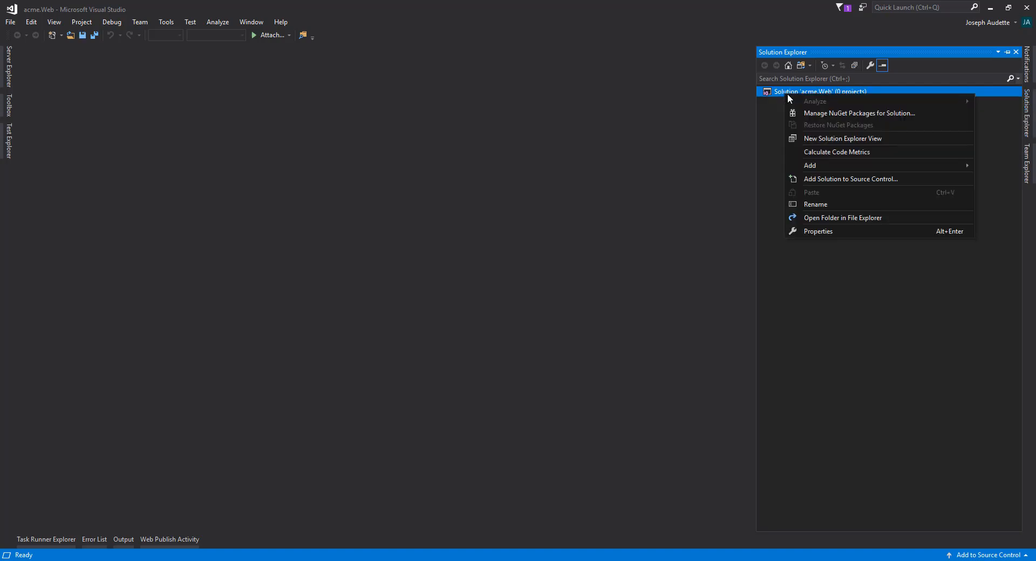
mouse_move(809, 165)
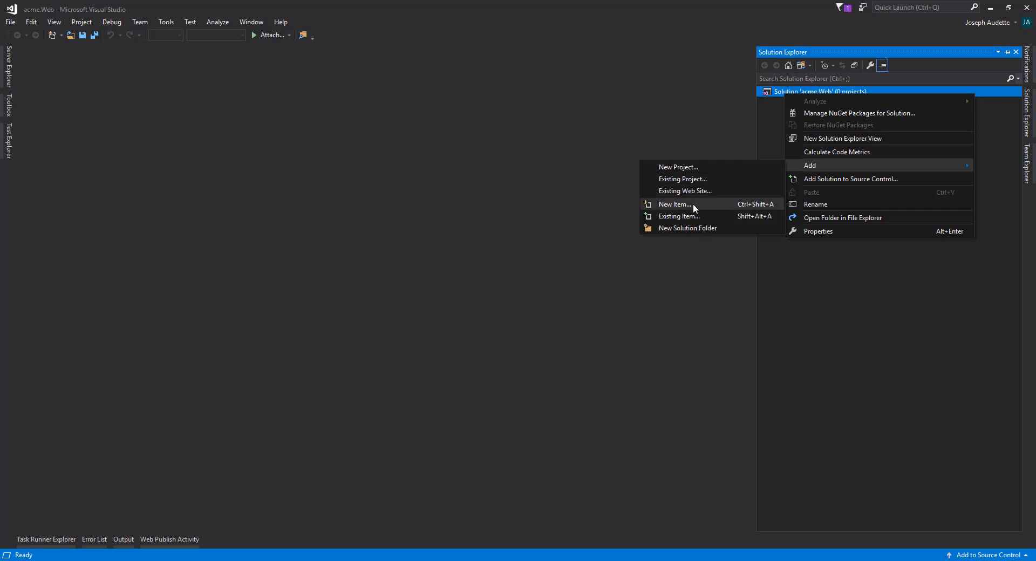
click(687, 228)
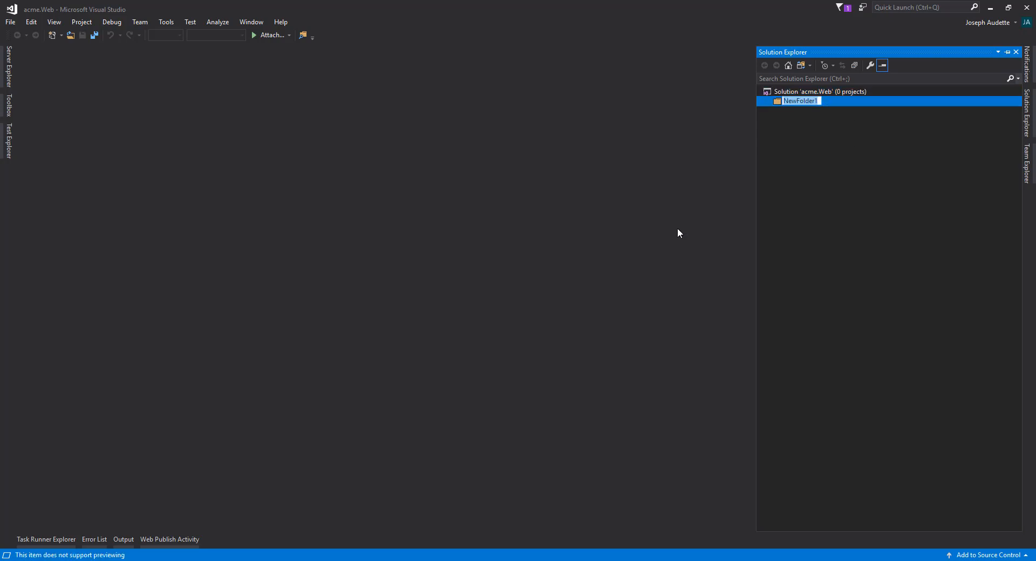
text(src)
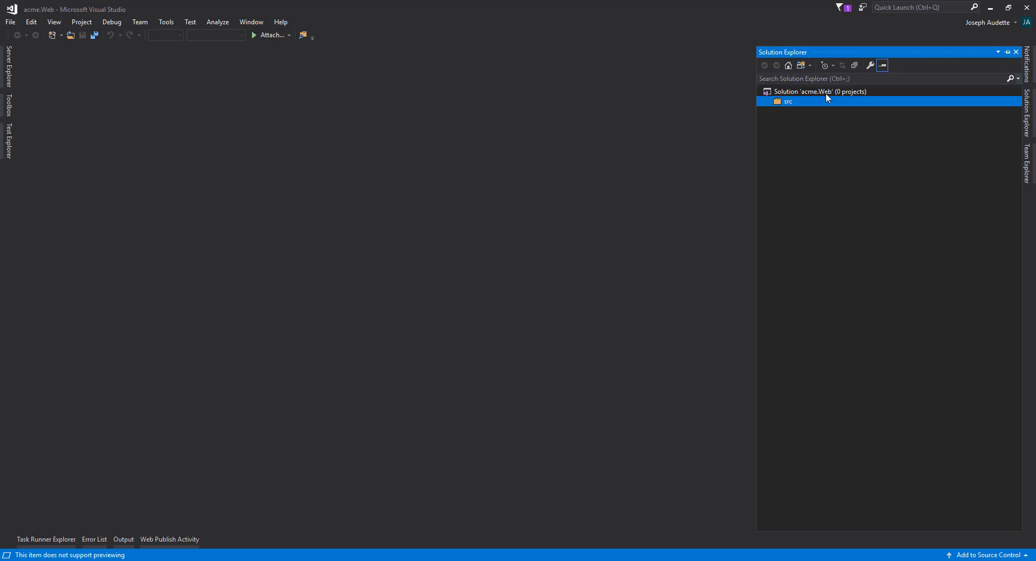
Add a second solution folder named test to acme.Web
right_click(819, 91)
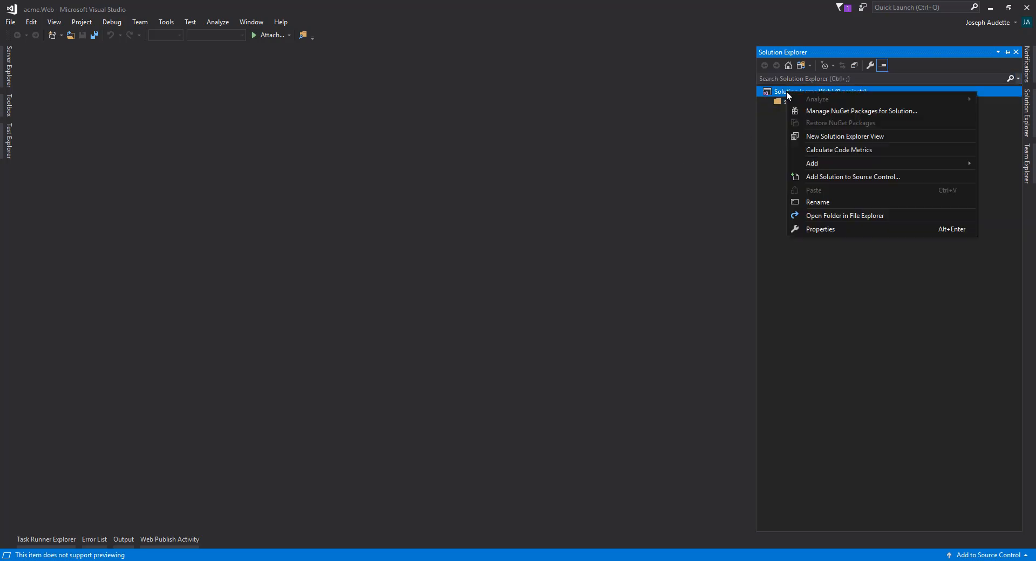
mouse_move(813, 163)
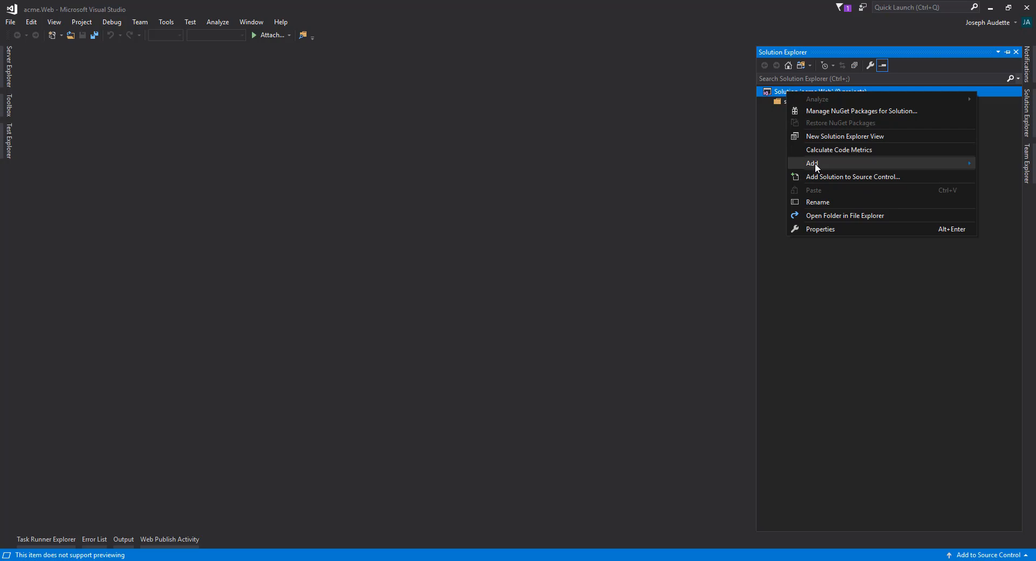
click(811, 164)
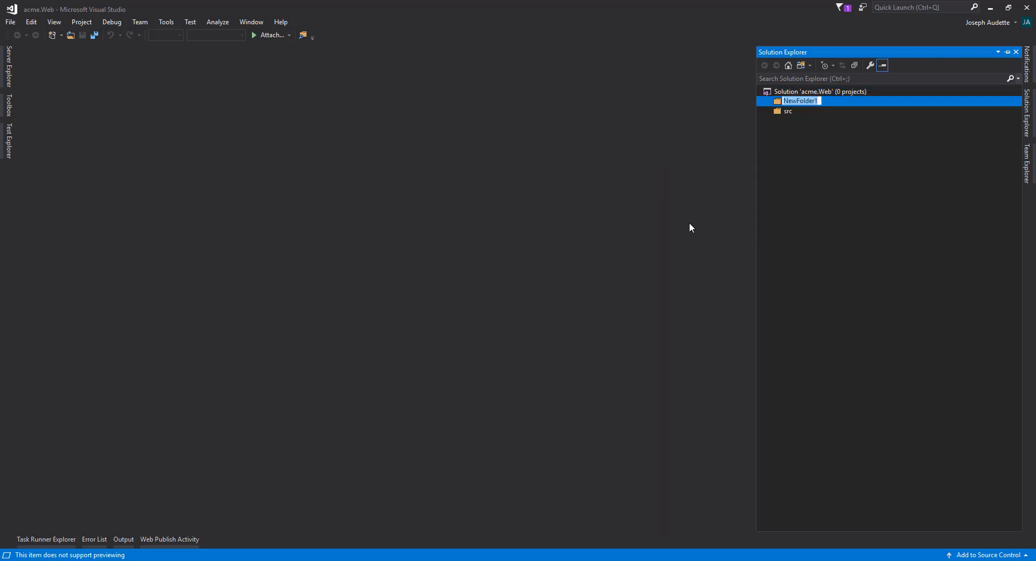
text(test)
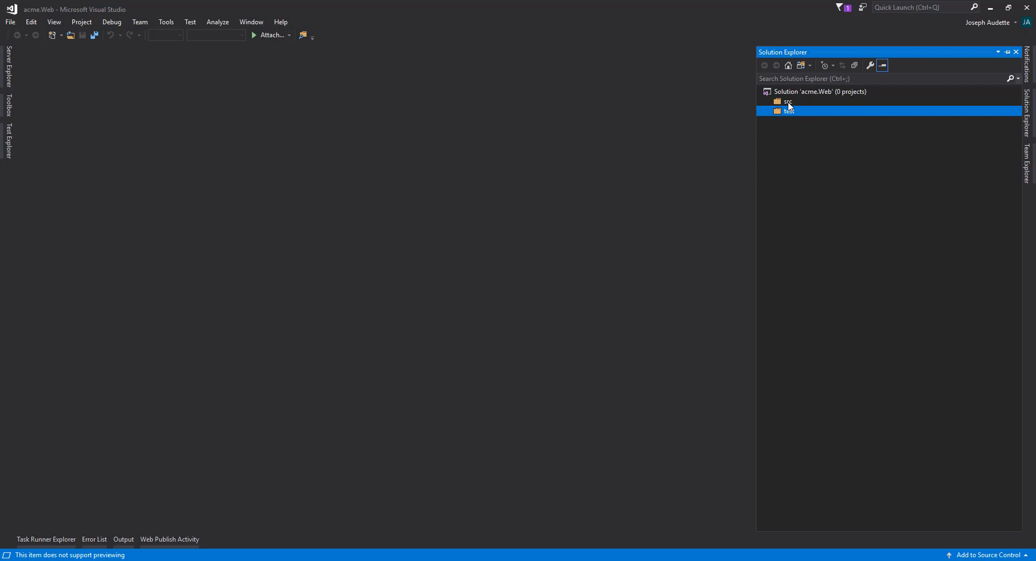
Add a new cloudscribe Web Application project to src, named acme.WebApp
right_click(788, 102)
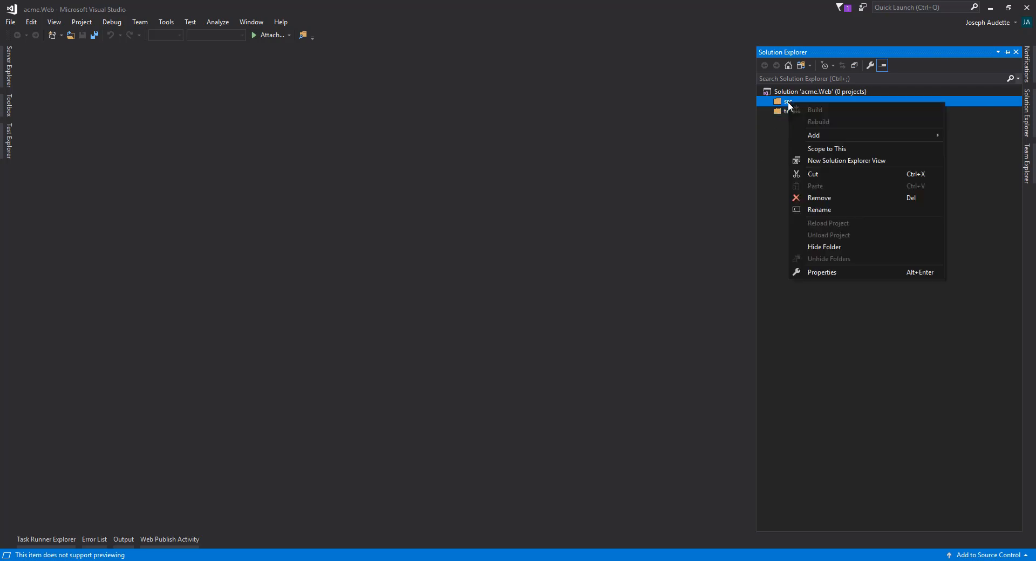
mouse_move(803, 125)
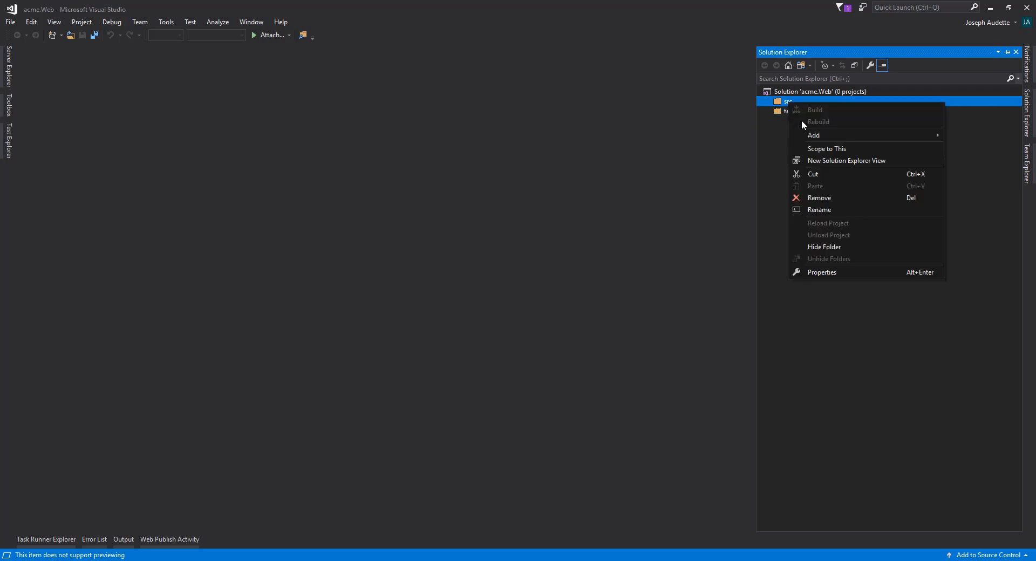
mouse_move(813, 135)
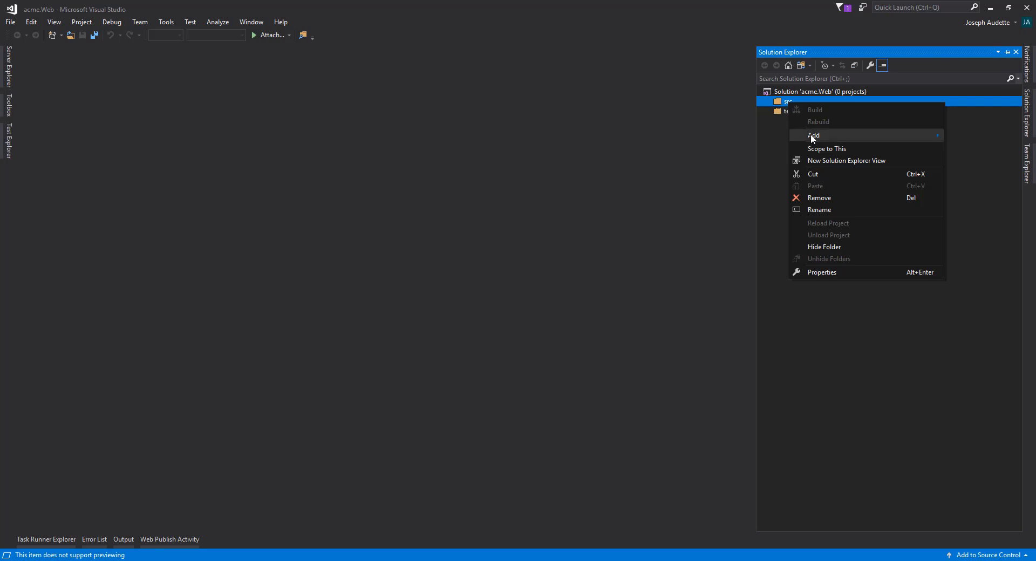
click(814, 135)
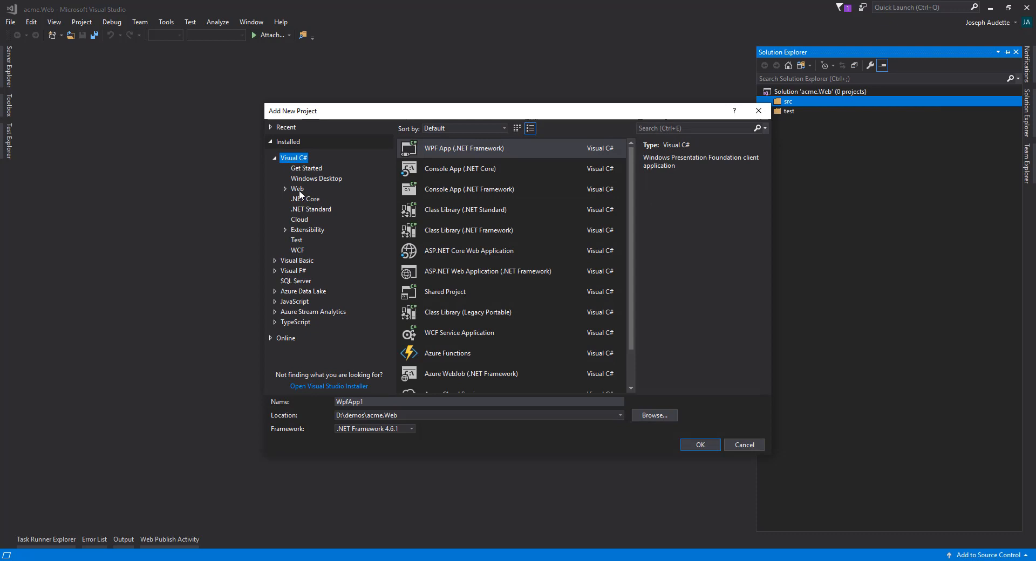
click(297, 188)
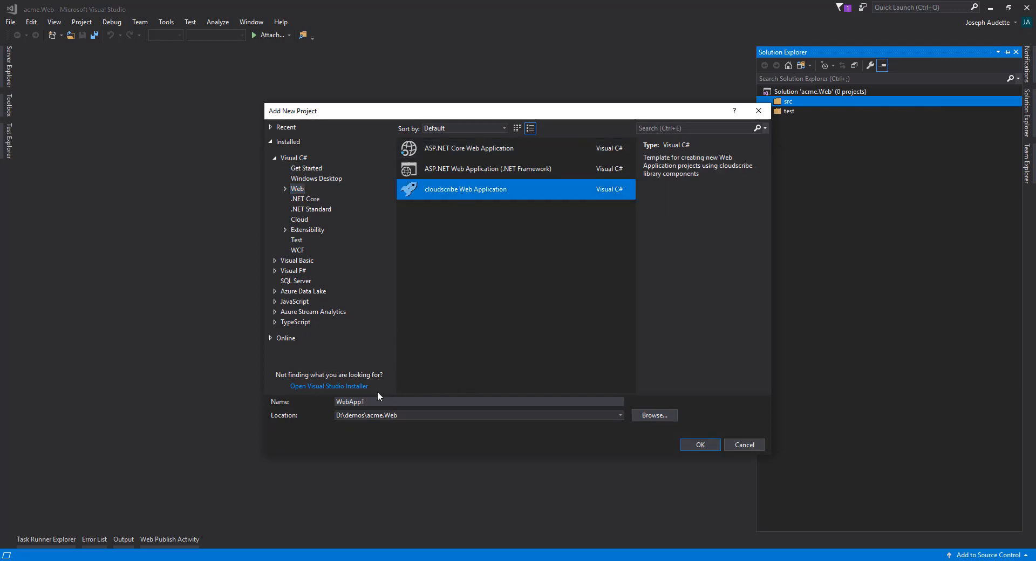
click(477, 401)
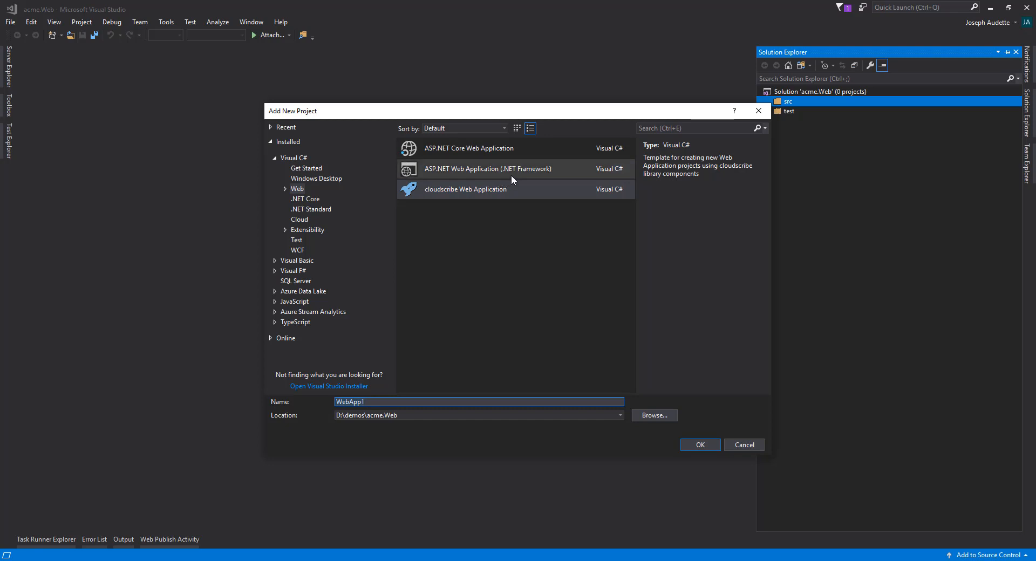
text(acme.Web)
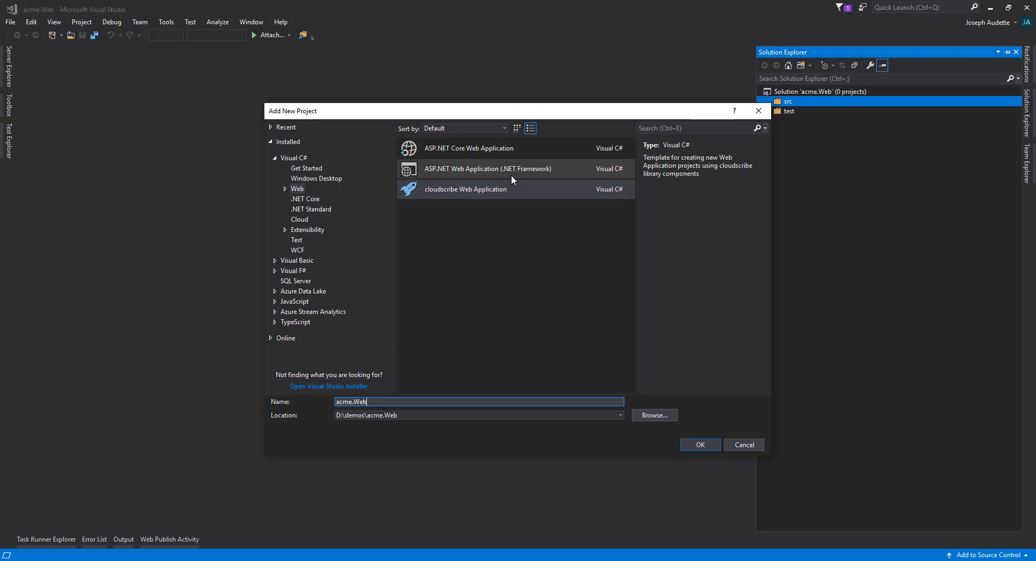
text(App)
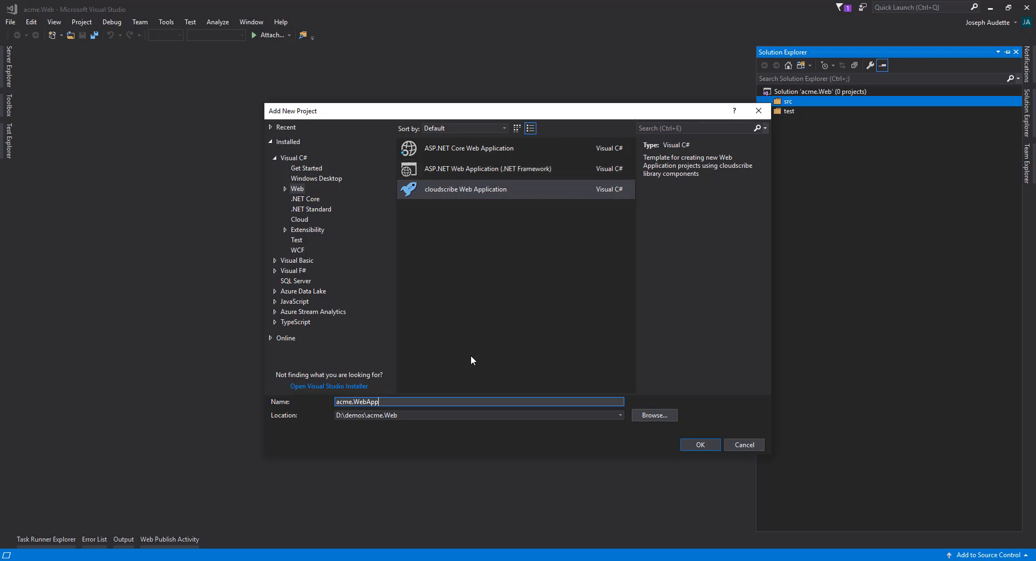
Place the project in D:\demos\acme.Web\src and confirm its creation
click(476, 415)
text(\)
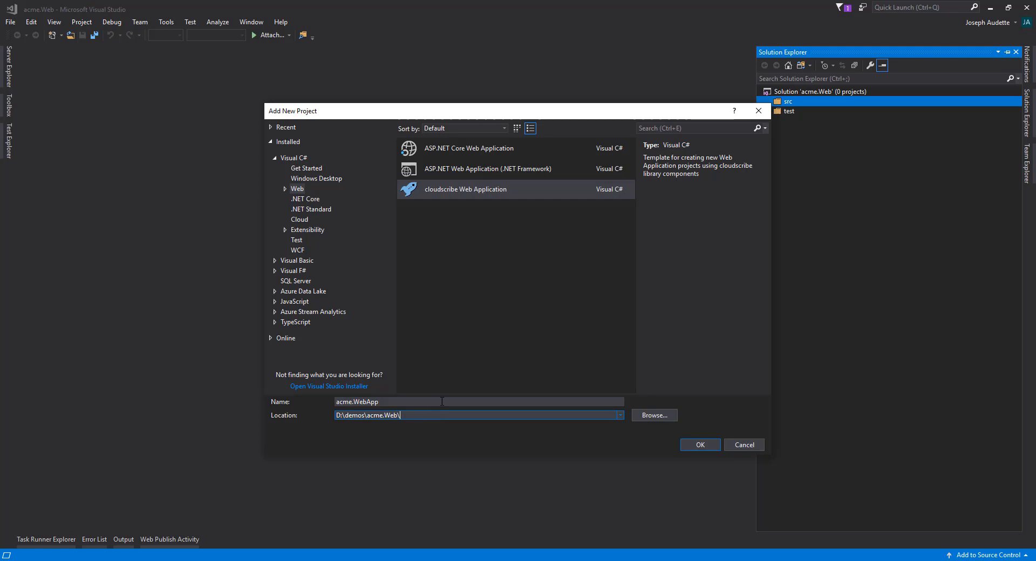
text(src)
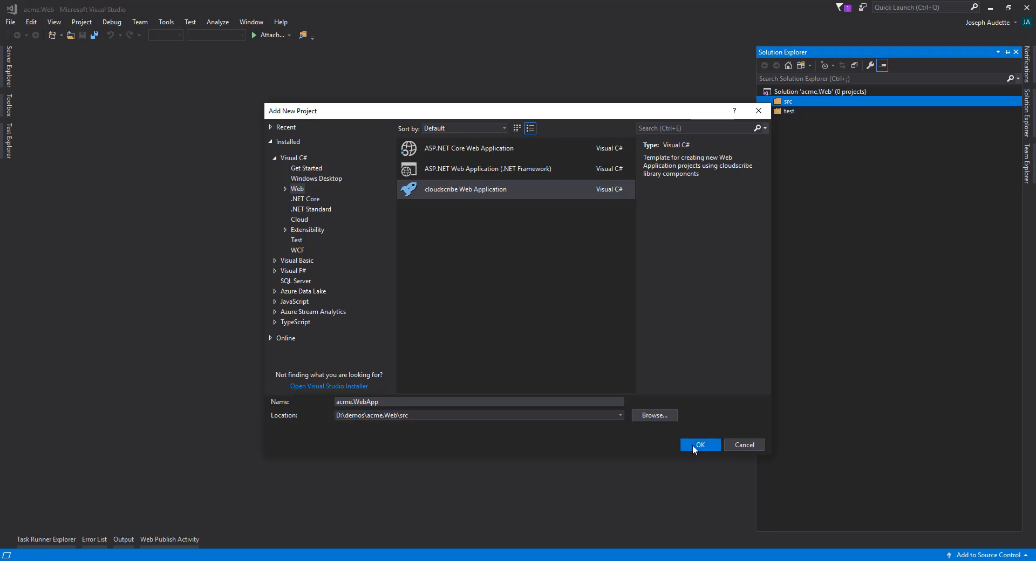
click(699, 444)
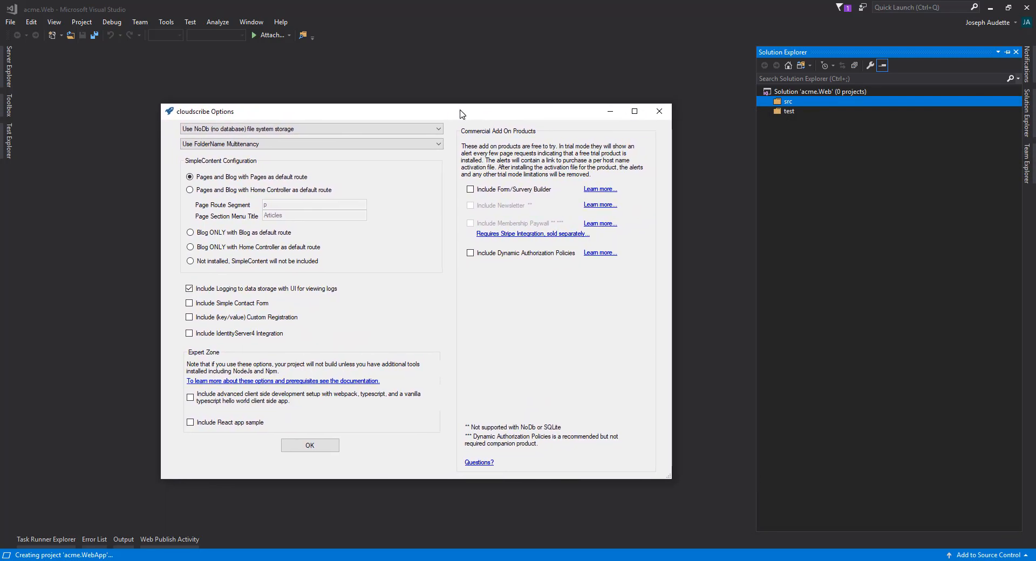
mouse_move(408, 185)
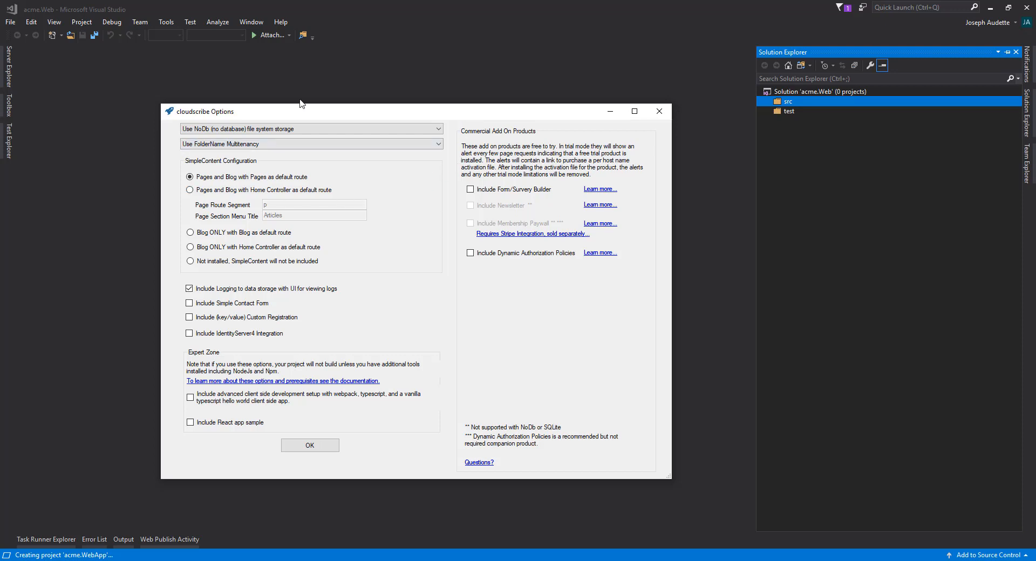
mouse_move(167, 158)
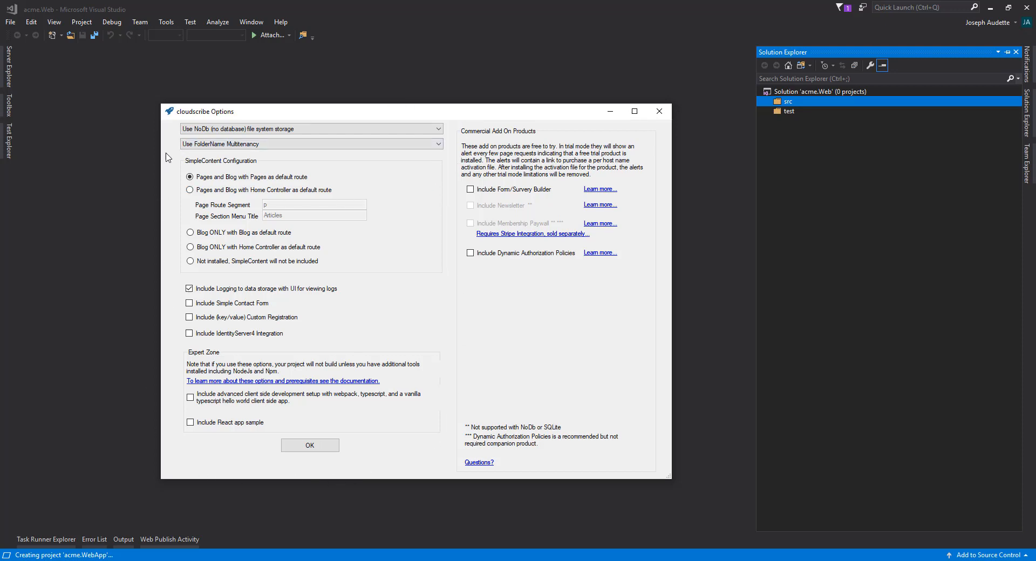
mouse_move(633, 389)
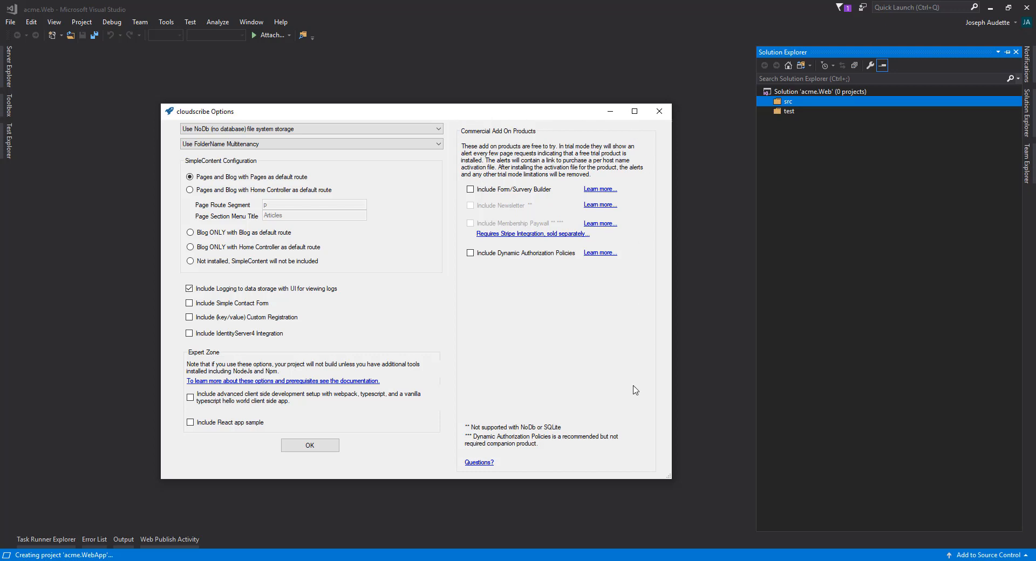
mouse_move(540, 214)
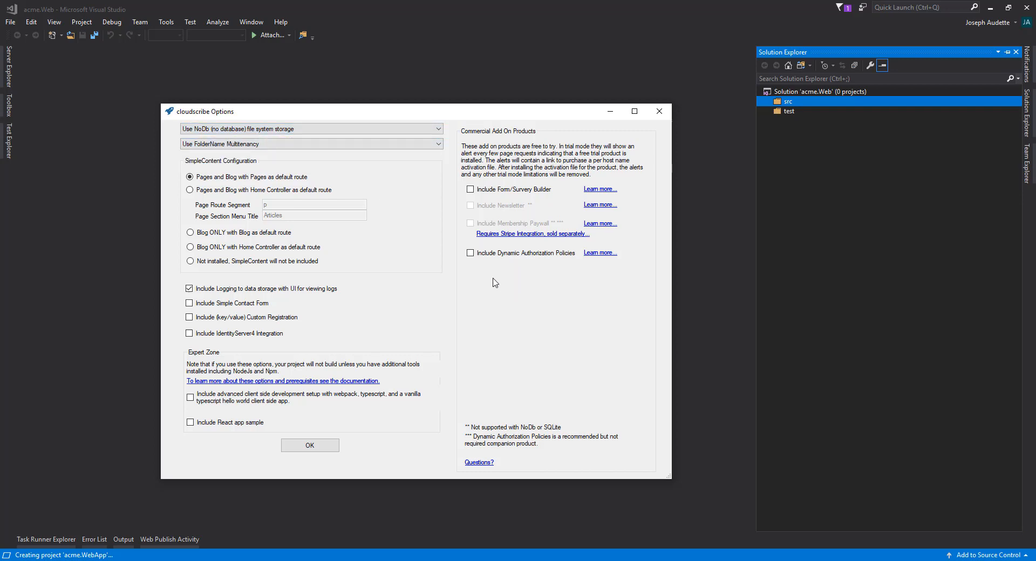
mouse_move(491, 218)
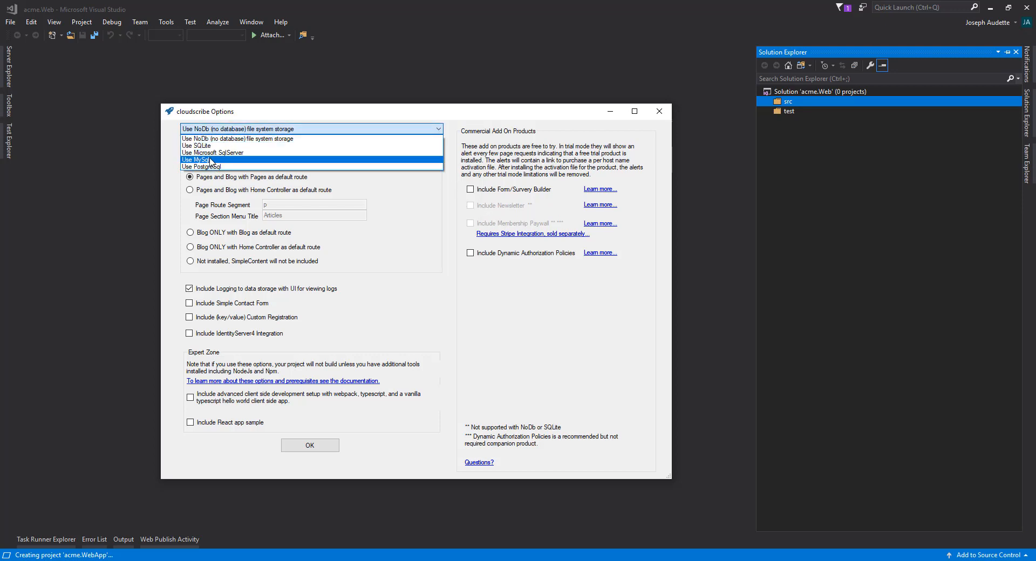
Pick PostgreSql data storage and include the Form/Survey Builder add-on
click(195, 167)
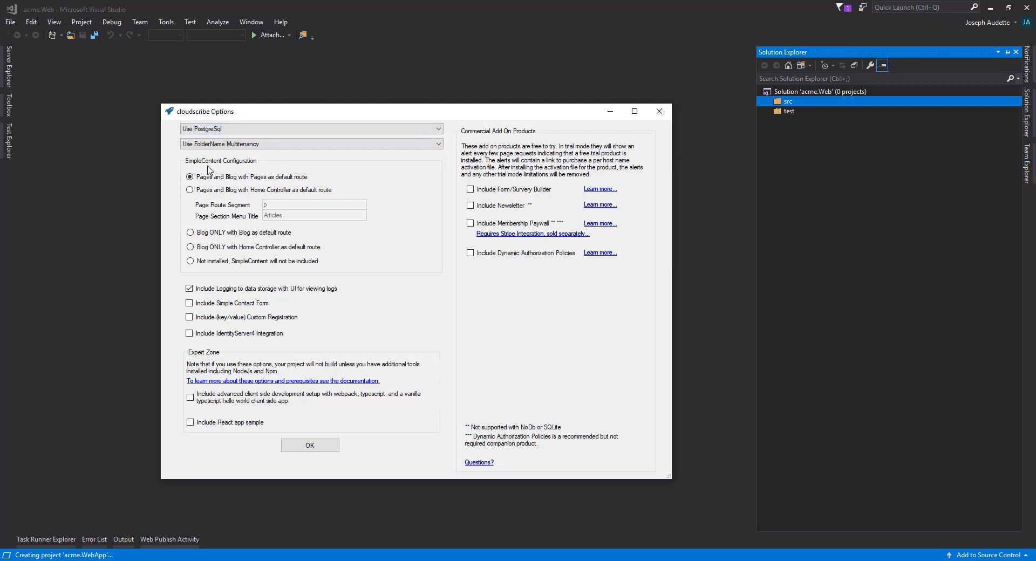
mouse_move(398, 154)
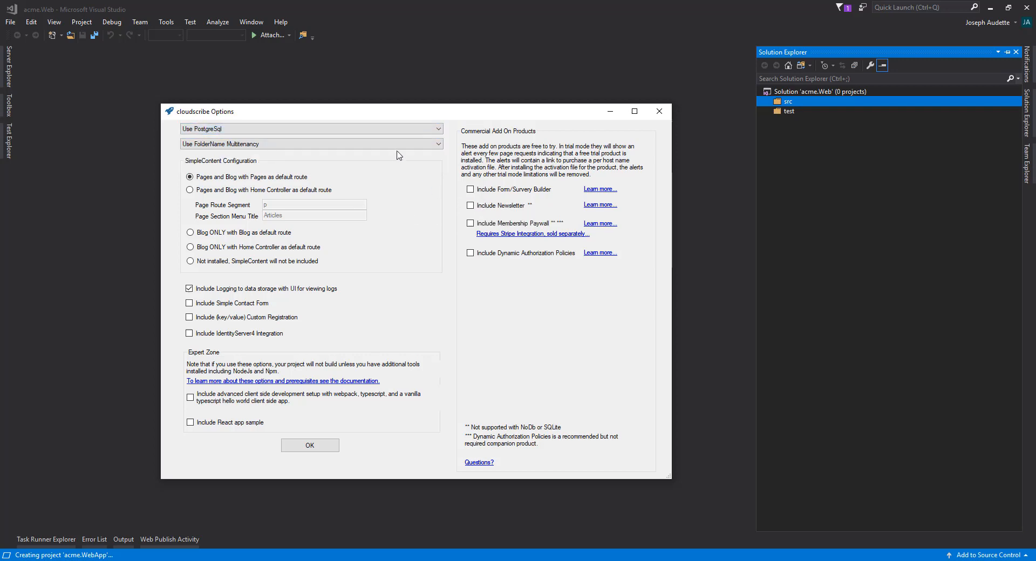
click(311, 128)
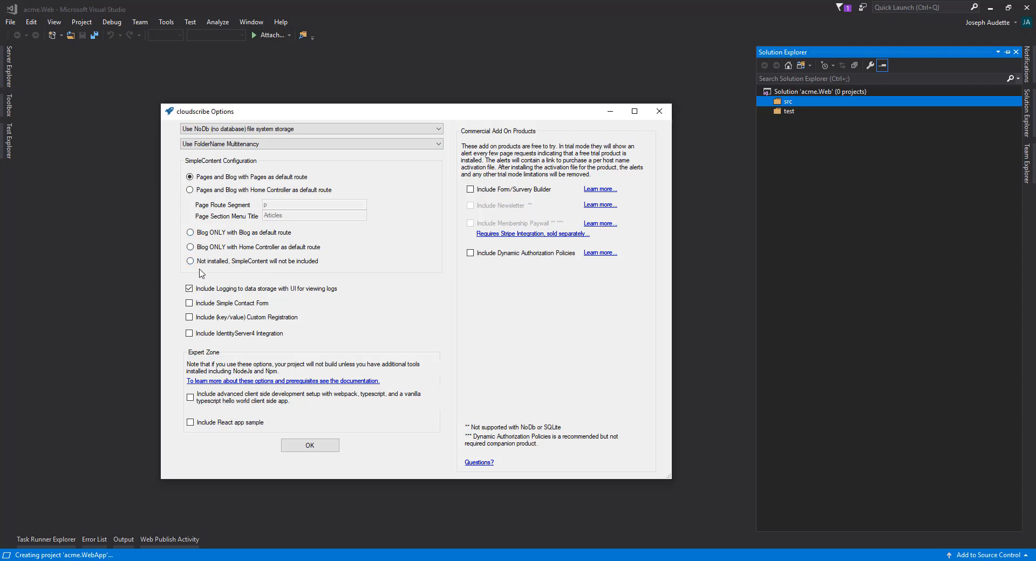
mouse_move(204, 274)
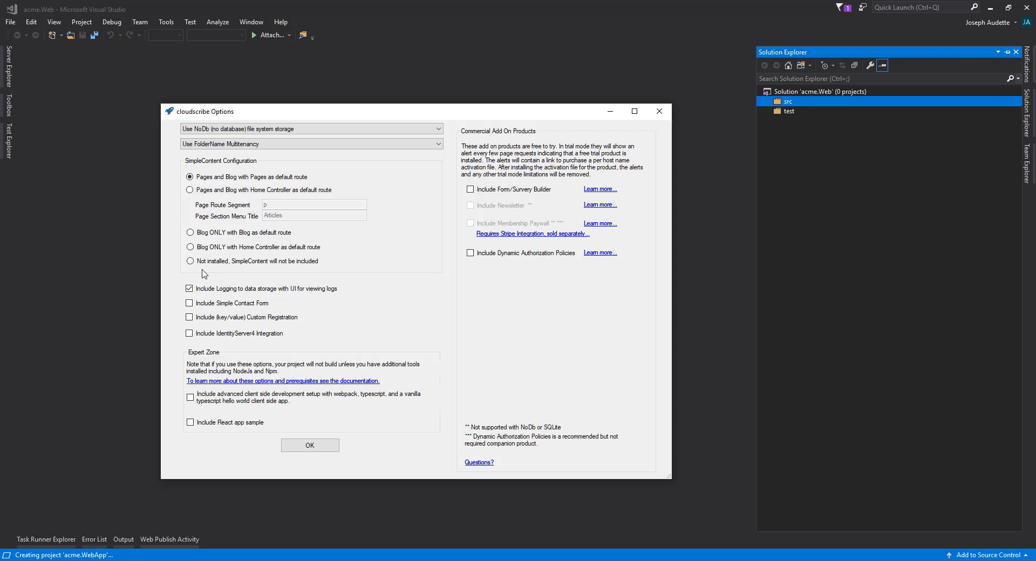
mouse_move(213, 288)
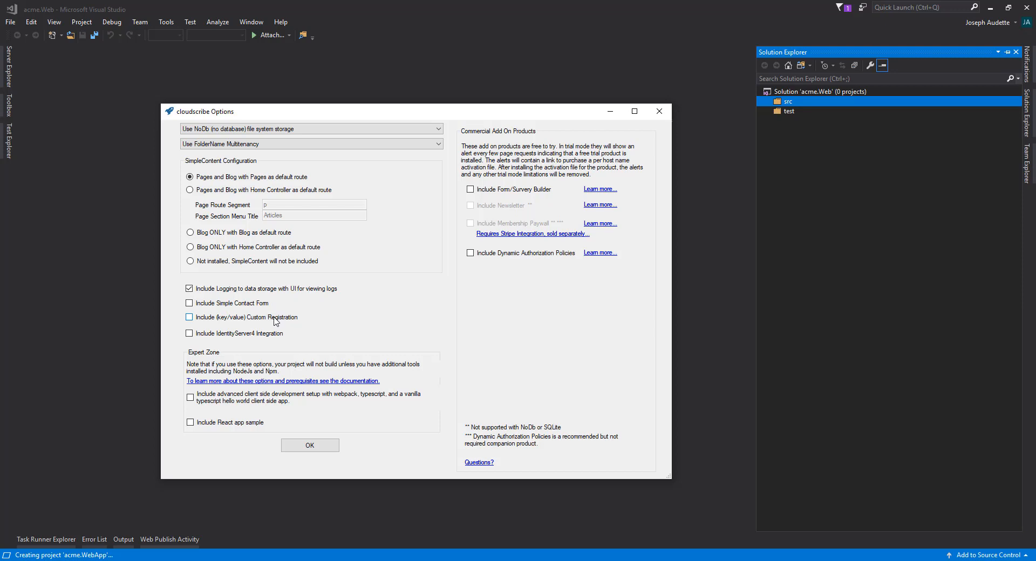
mouse_move(286, 324)
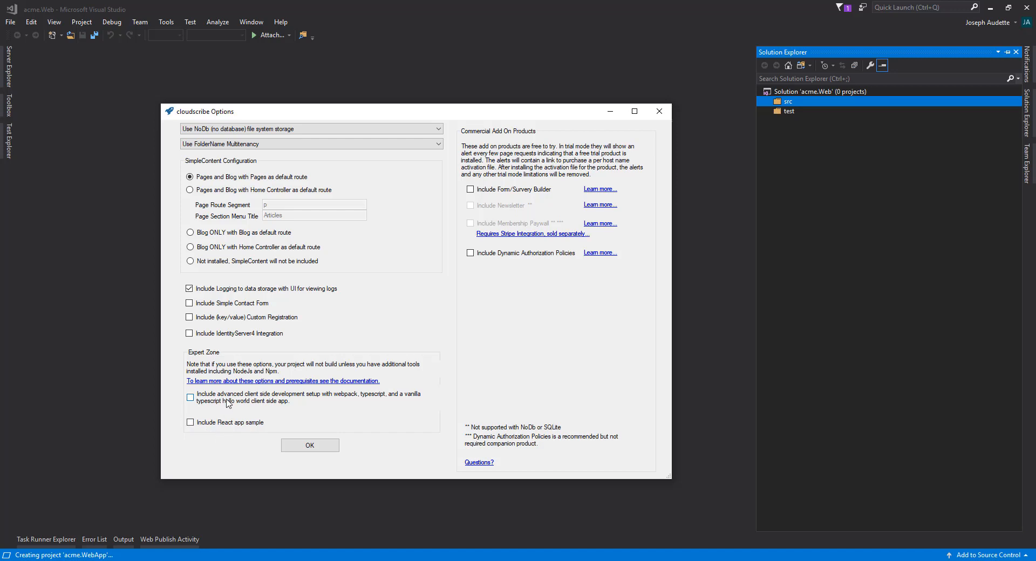
mouse_move(221, 385)
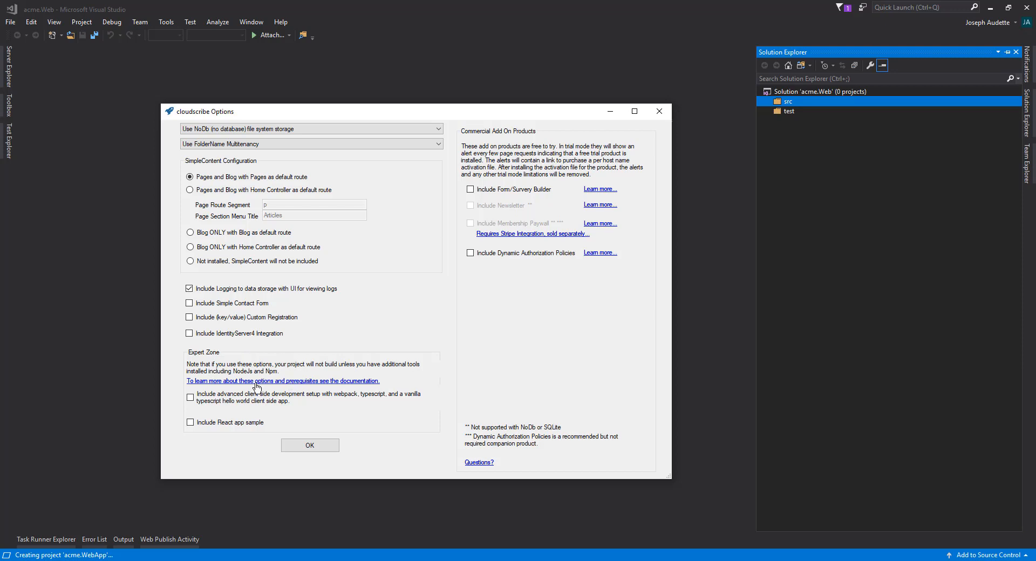
mouse_move(185, 383)
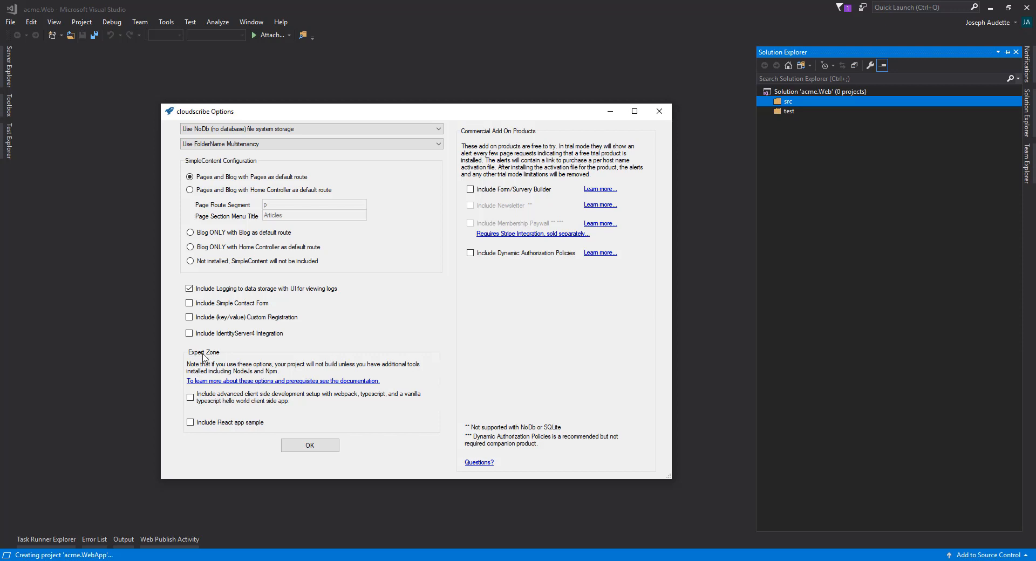
mouse_move(222, 384)
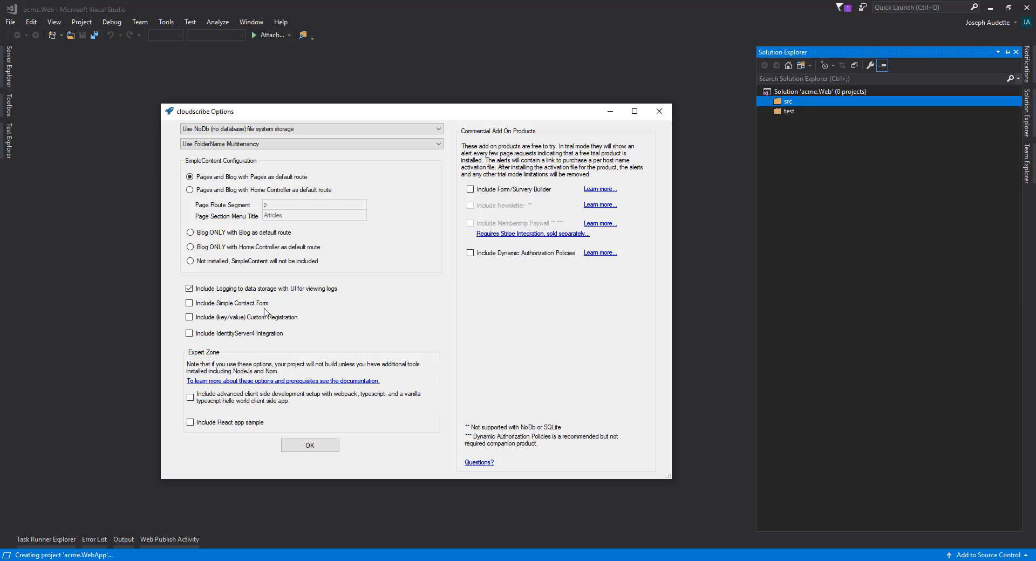
mouse_move(459, 199)
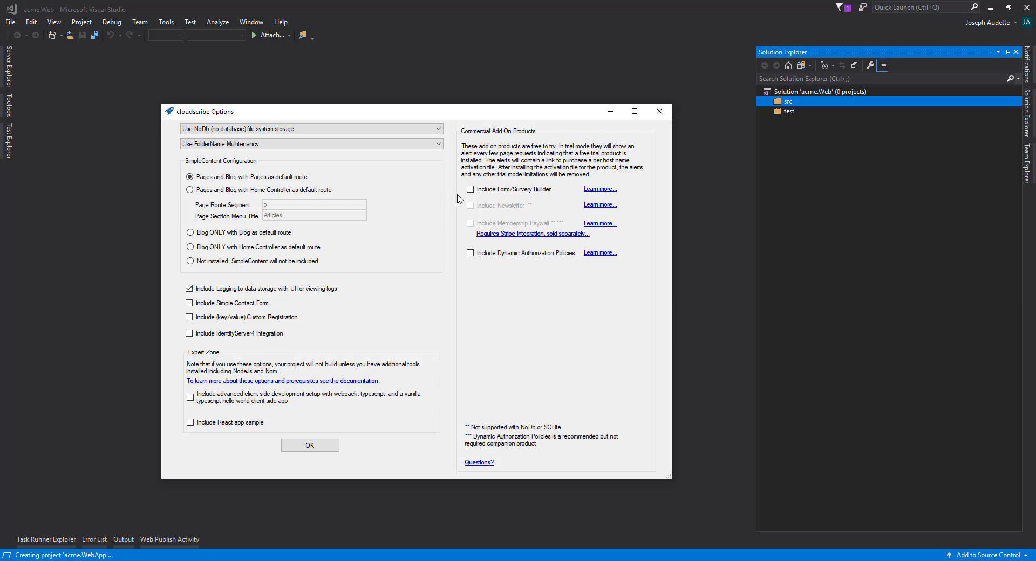
click(470, 189)
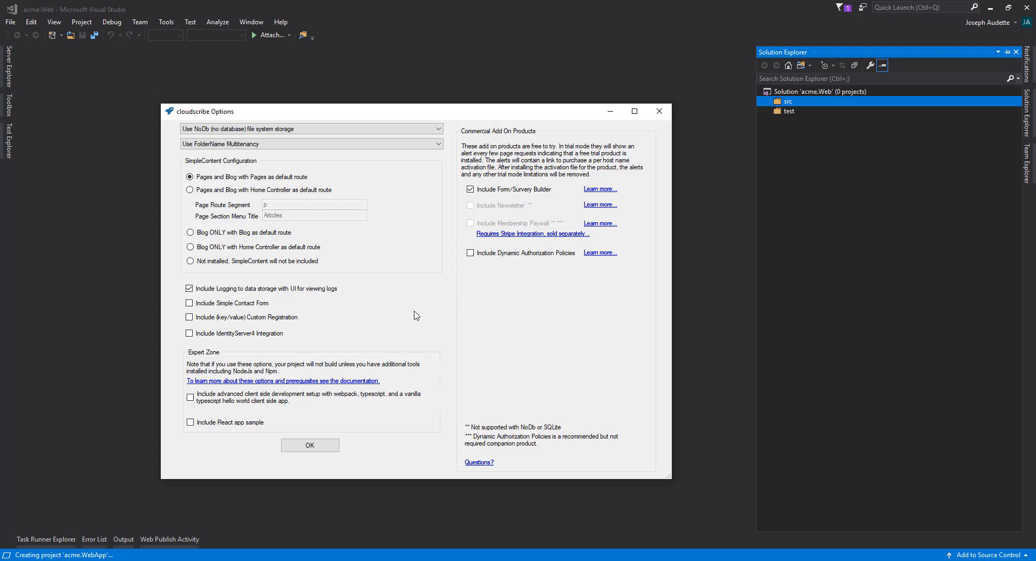
mouse_move(257, 437)
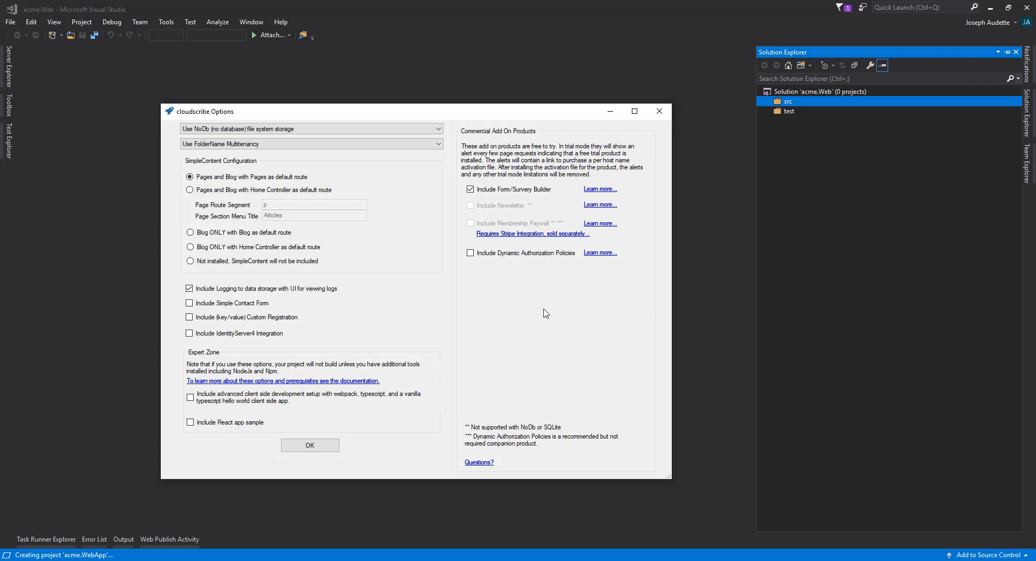
mouse_move(309, 445)
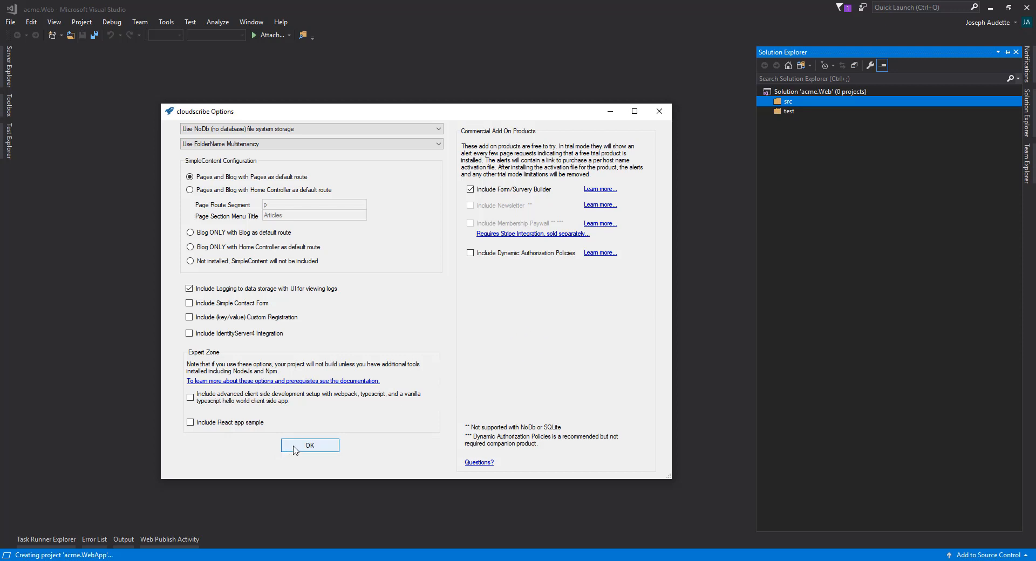
Create acme.WebApp with these options, read its readme in Chrome, then switch to File Explorer
click(309, 444)
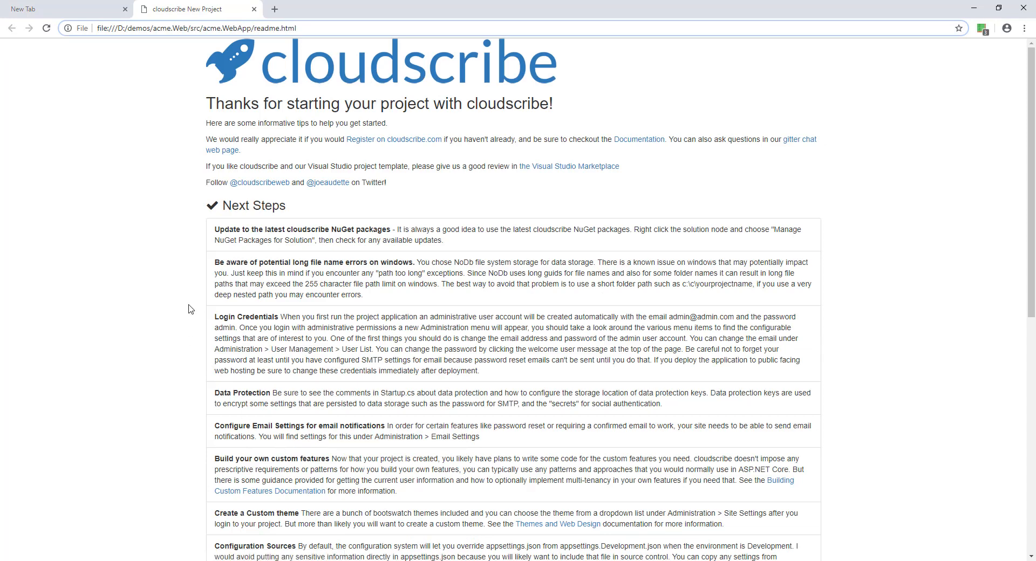
mouse_move(272, 400)
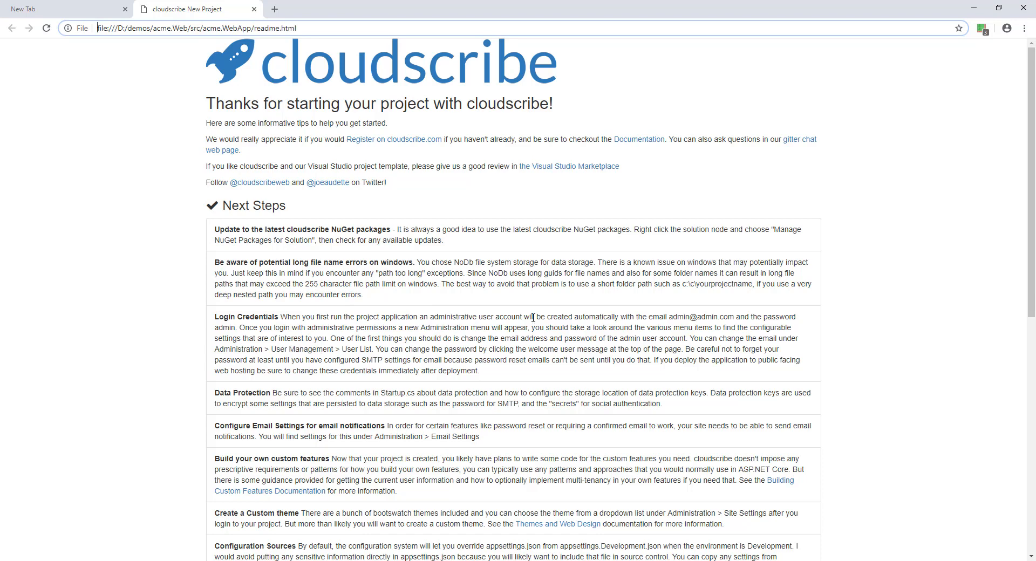
mouse_move(783, 317)
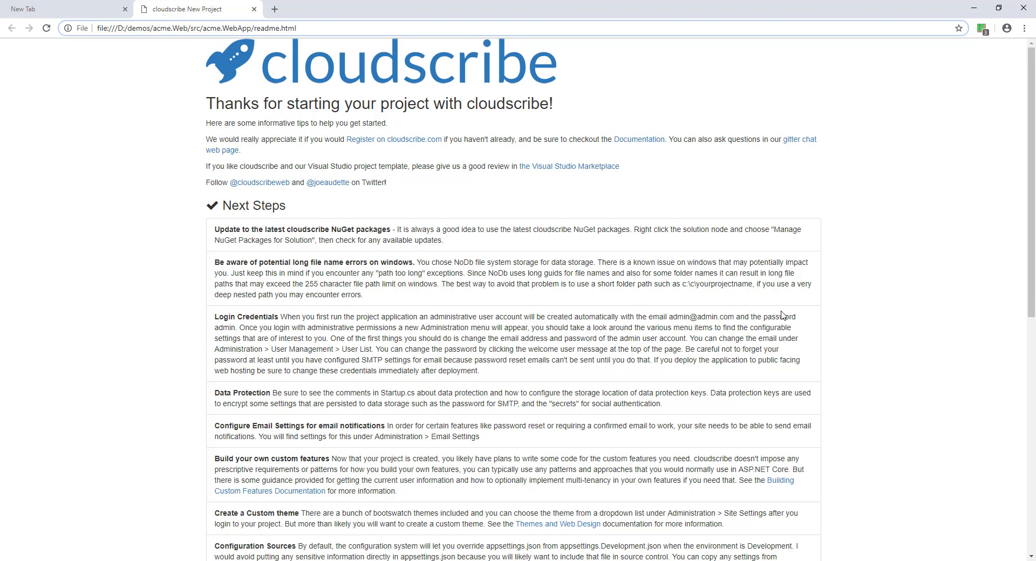
mouse_move(212, 338)
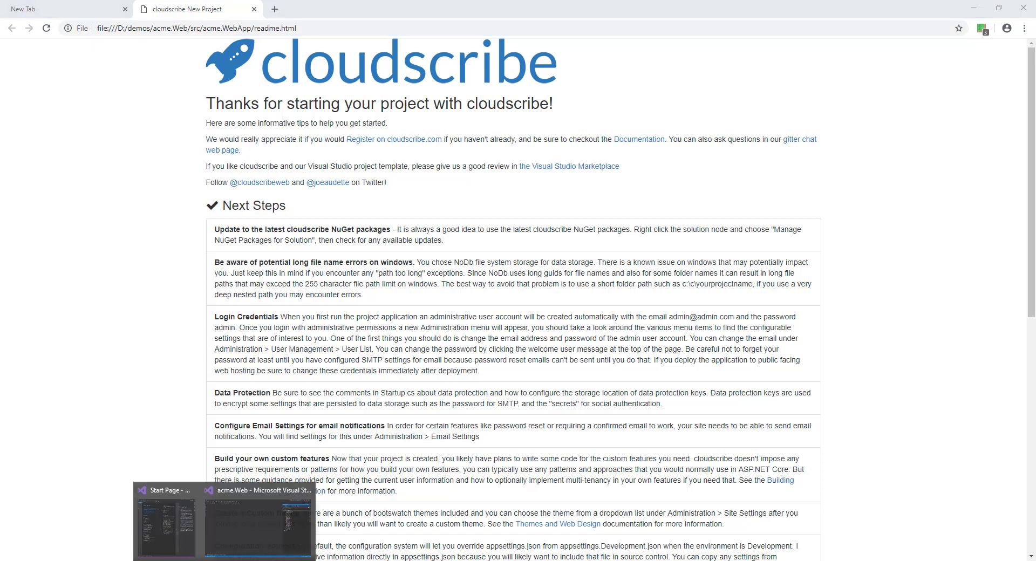
click(260, 522)
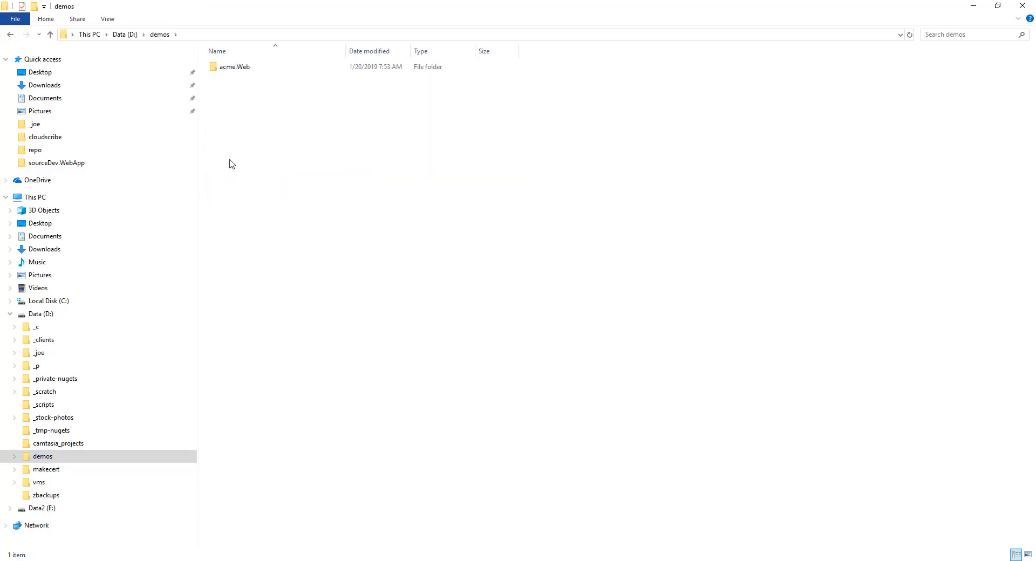
Browse D:\demos\acme.Web\src to confirm the acme.WebApp folder exists on disk
double_click(235, 67)
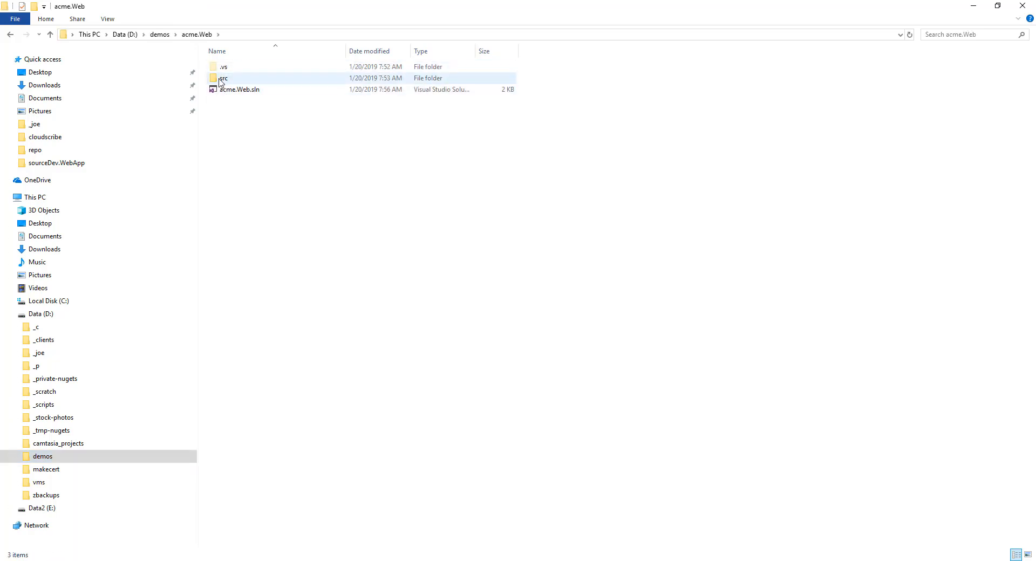
double_click(224, 78)
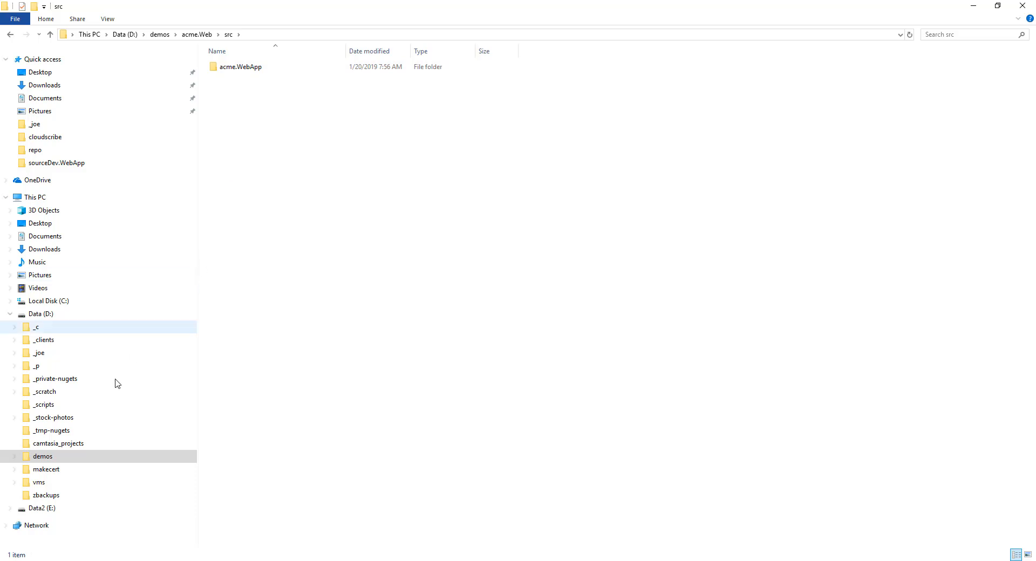
click(20, 473)
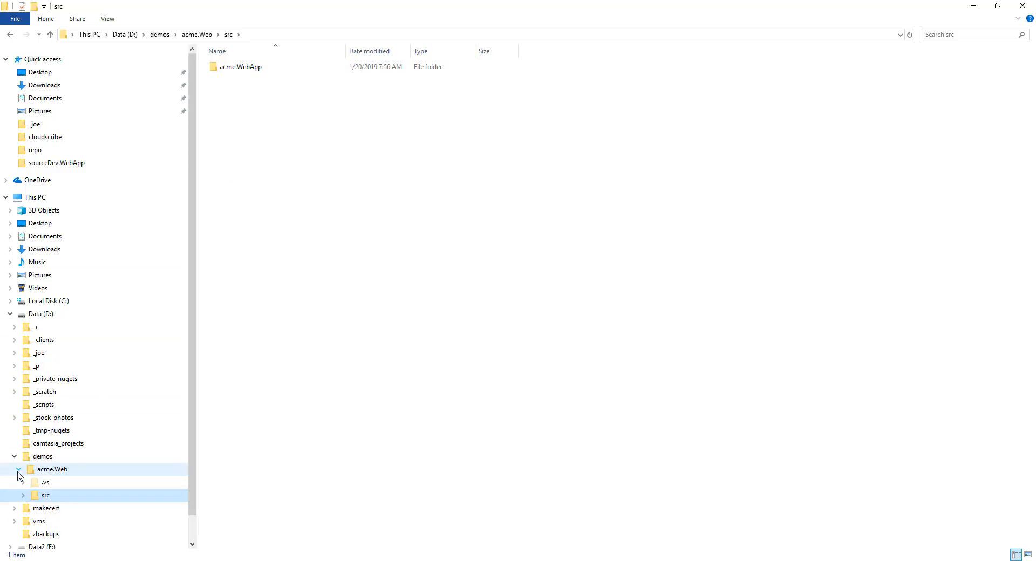
click(23, 496)
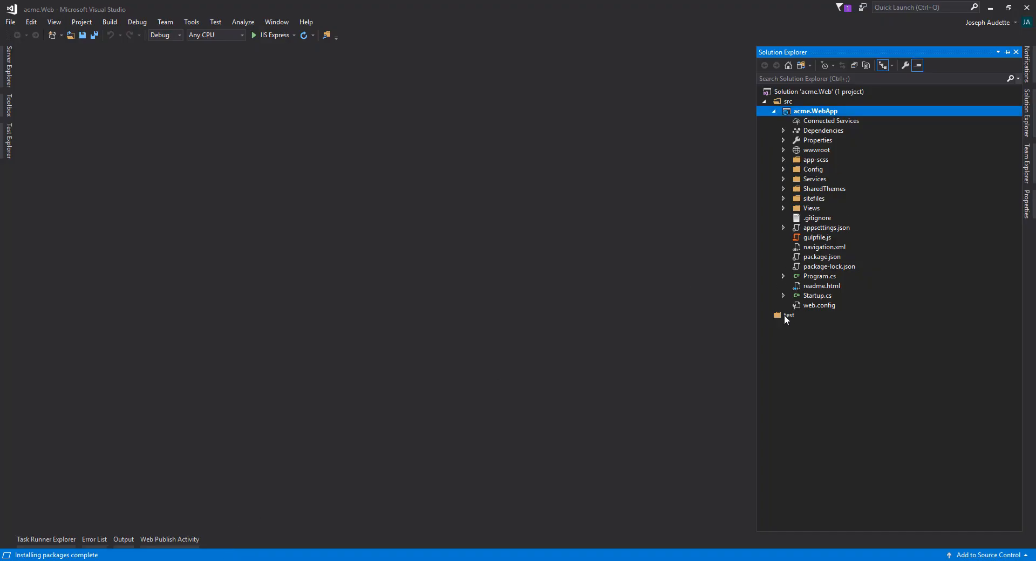
right_click(788, 315)
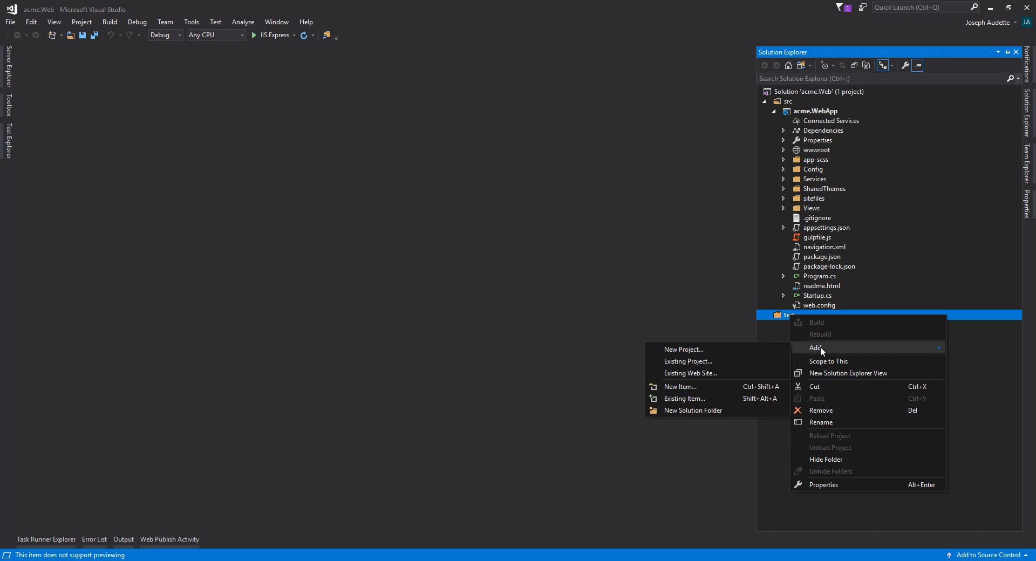
mouse_move(818, 286)
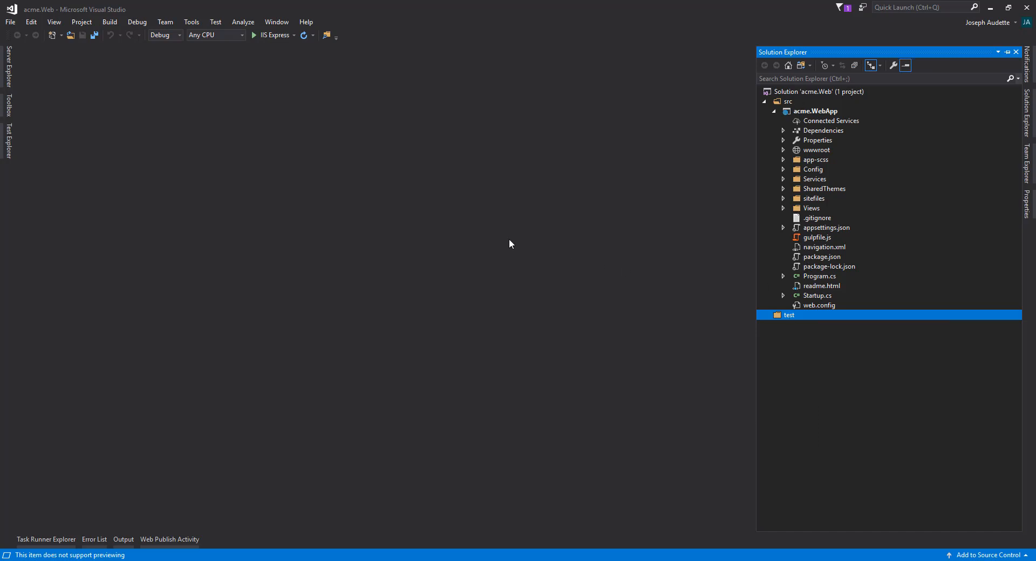
mouse_move(514, 245)
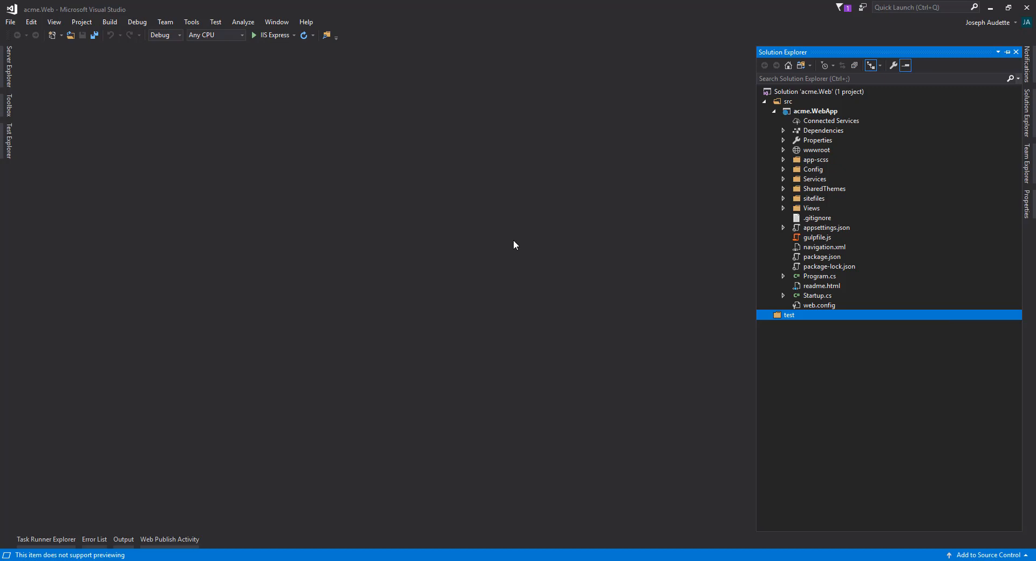
mouse_move(515, 219)
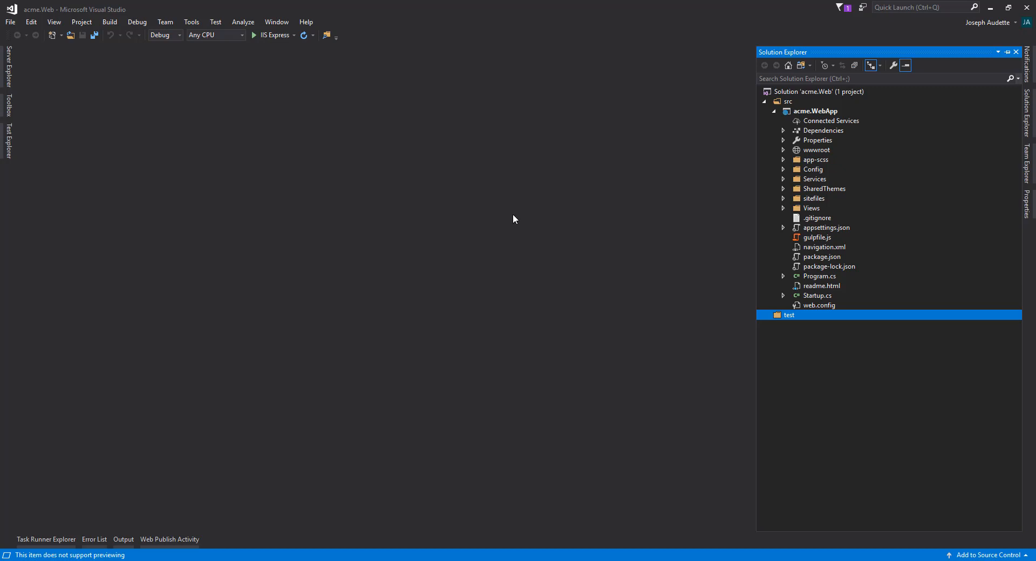